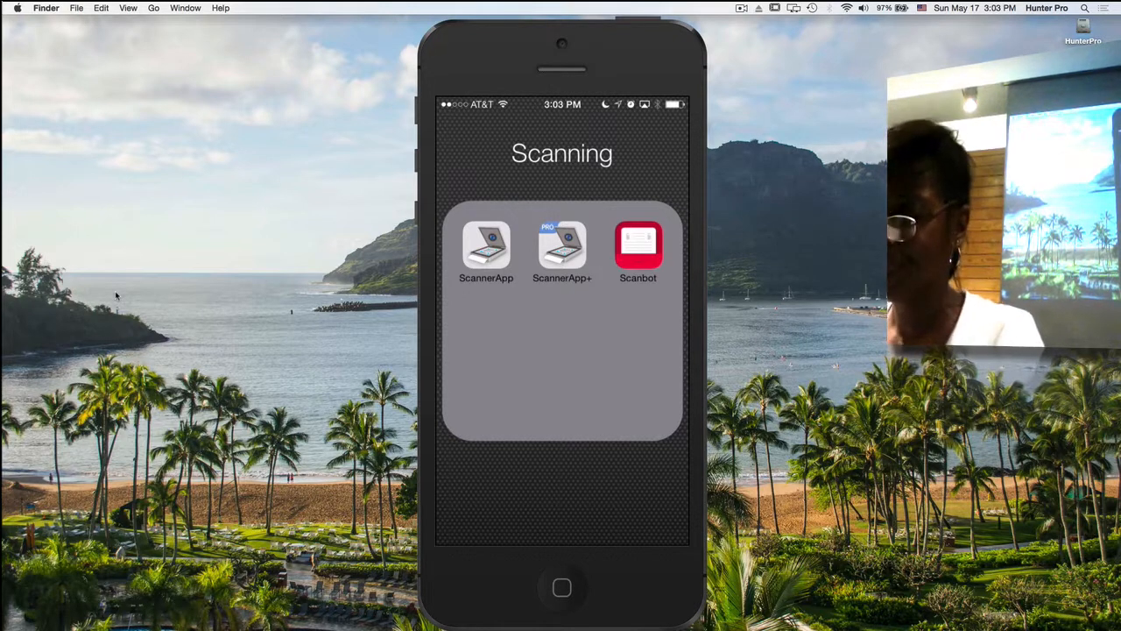
- Launch Scanbot and reach the Automatic Upload cloud service choices via Settings
{"action": "left_click", "coordinate": [637, 245]}
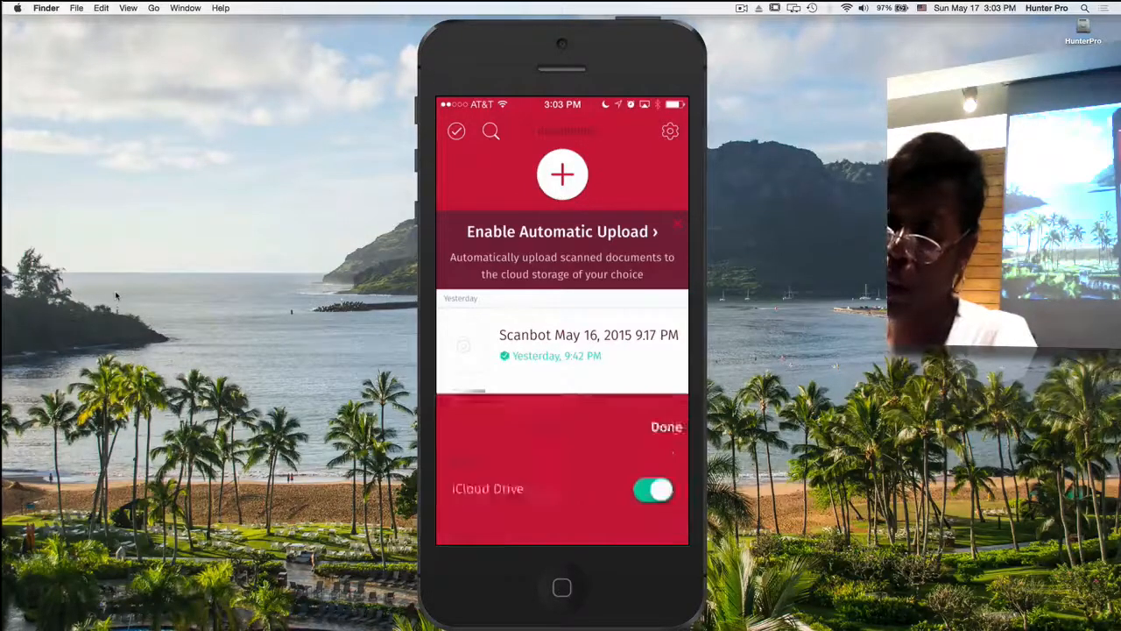
{"action": "left_click", "coordinate": [561, 231]}
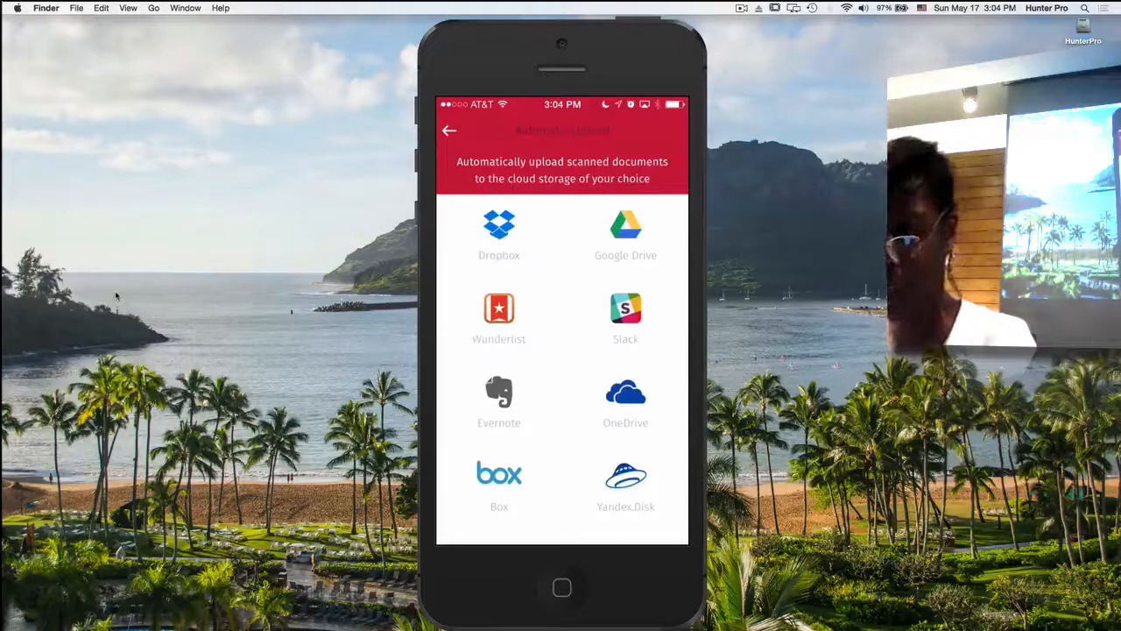
- Scroll through the Automatic Upload services list (Dropbox, Google Drive, Evernote)
{"action": "scroll", "scroll_direction": "down", "scroll_amount": 3}
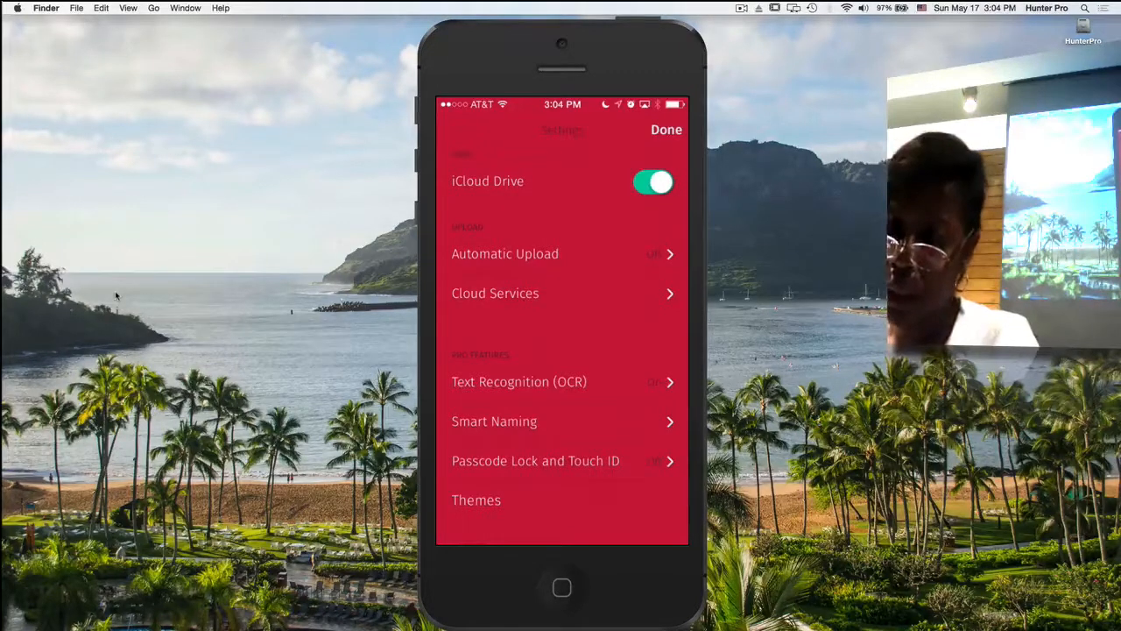
- Scroll the Settings list to reach Smart Naming
{"action": "scroll", "scroll_direction": "down", "scroll_amount": 3}
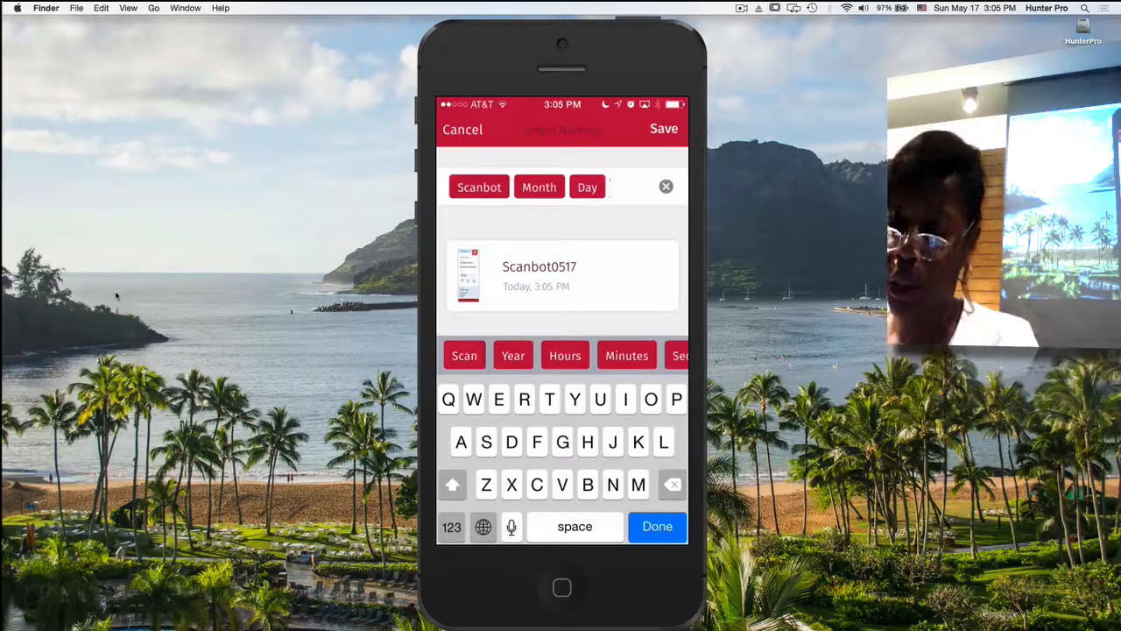
- Cancel out of Smart Naming, discarding changes, back to Settings
{"action": "left_click", "coordinate": [657, 525]}
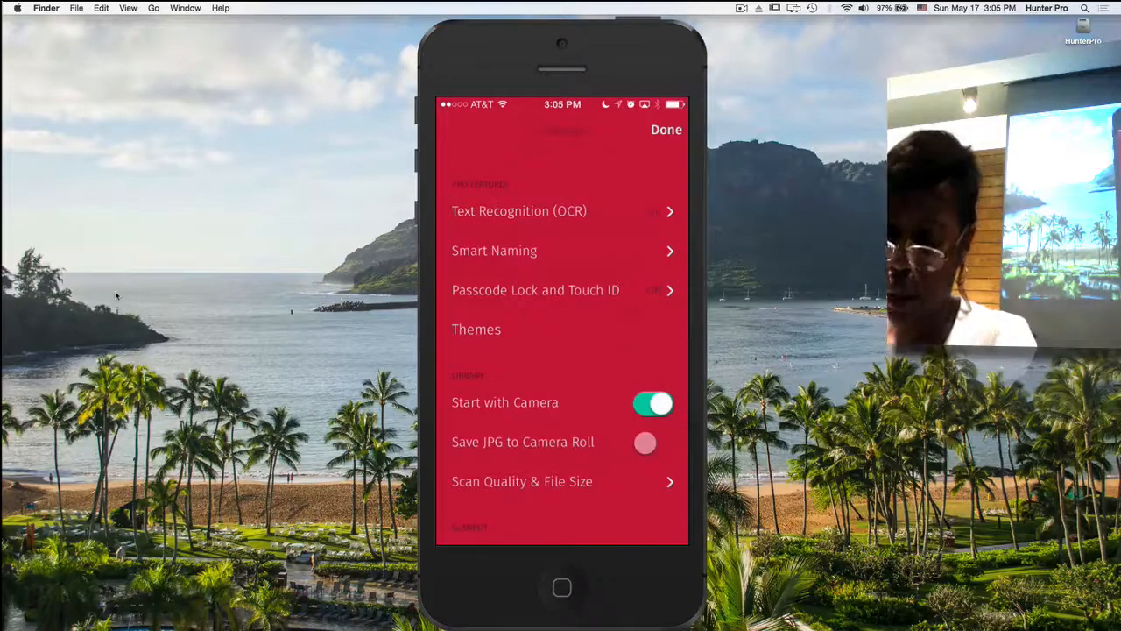
- Scroll Settings down to Scan Quality & File Size
{"action": "scroll", "scroll_direction": "down", "scroll_amount": 3}
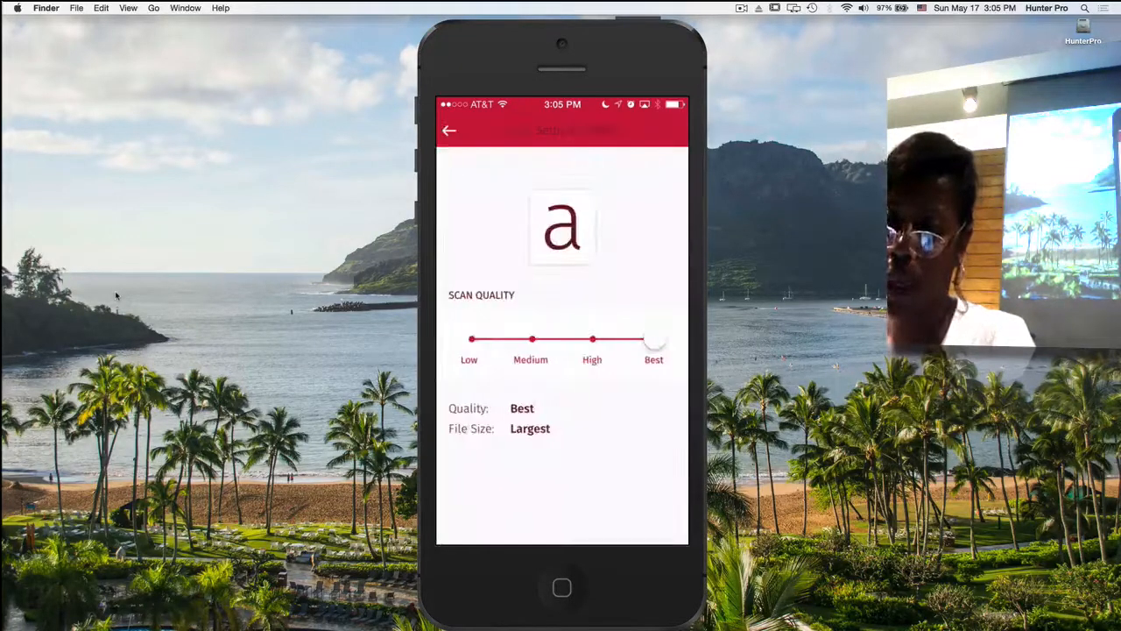
- Slide scan quality between Medium, High and Best to compare file sizes, ending on Best
{"action": "left_click_drag", "start_coordinate": [656, 340], "coordinate": [470, 339]}
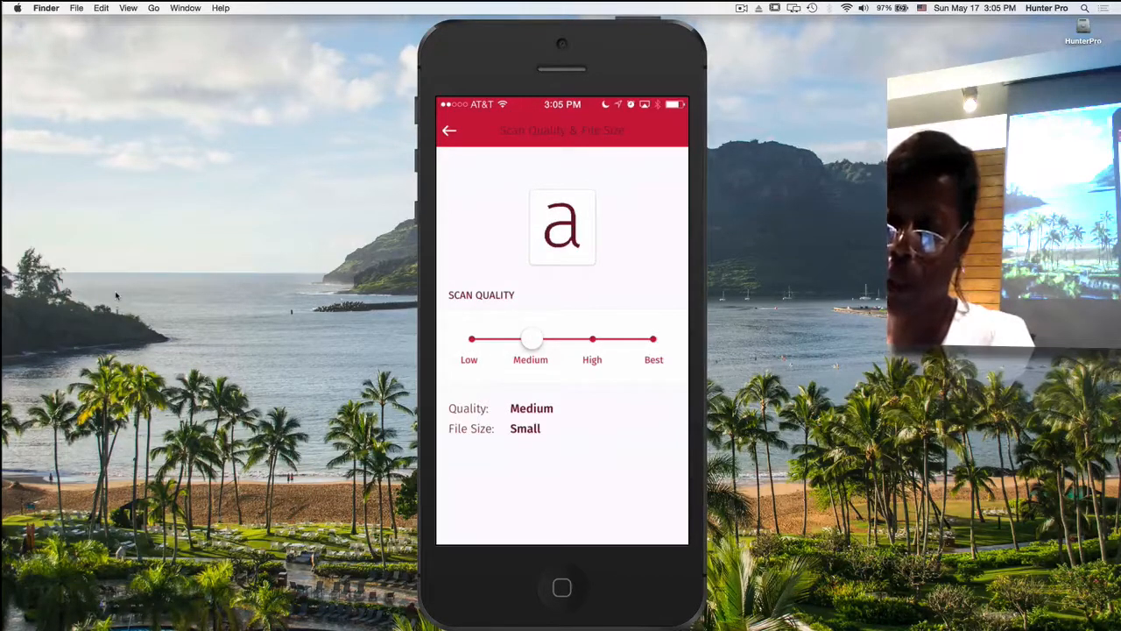
{"action": "left_click_drag", "start_coordinate": [529, 340], "coordinate": [592, 339]}
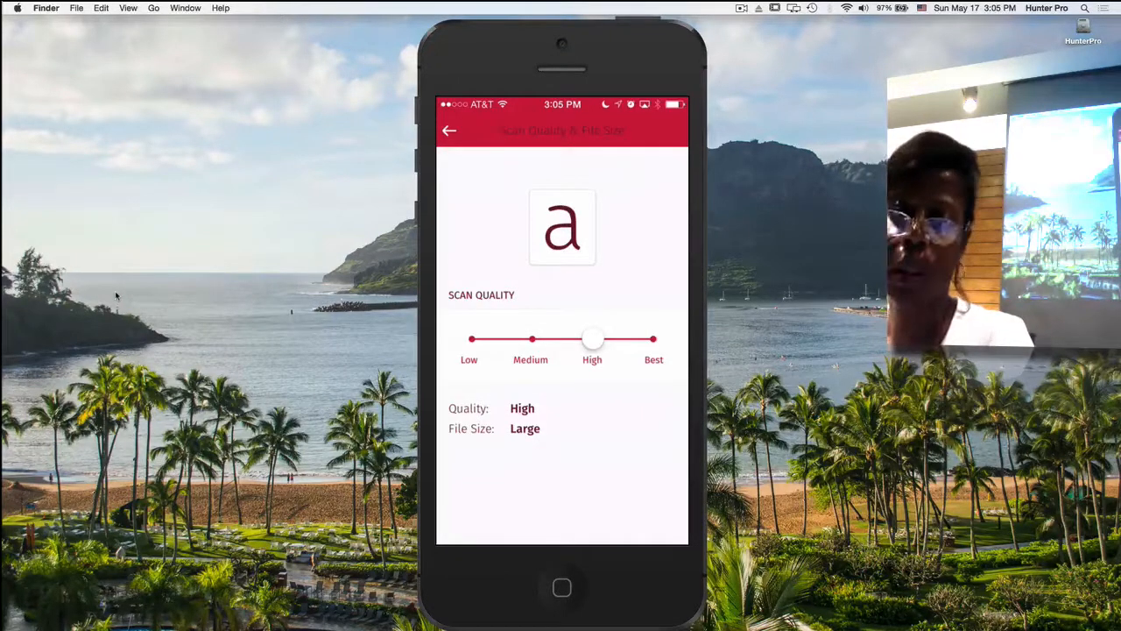
{"action": "left_click_drag", "start_coordinate": [592, 340], "coordinate": [654, 340]}
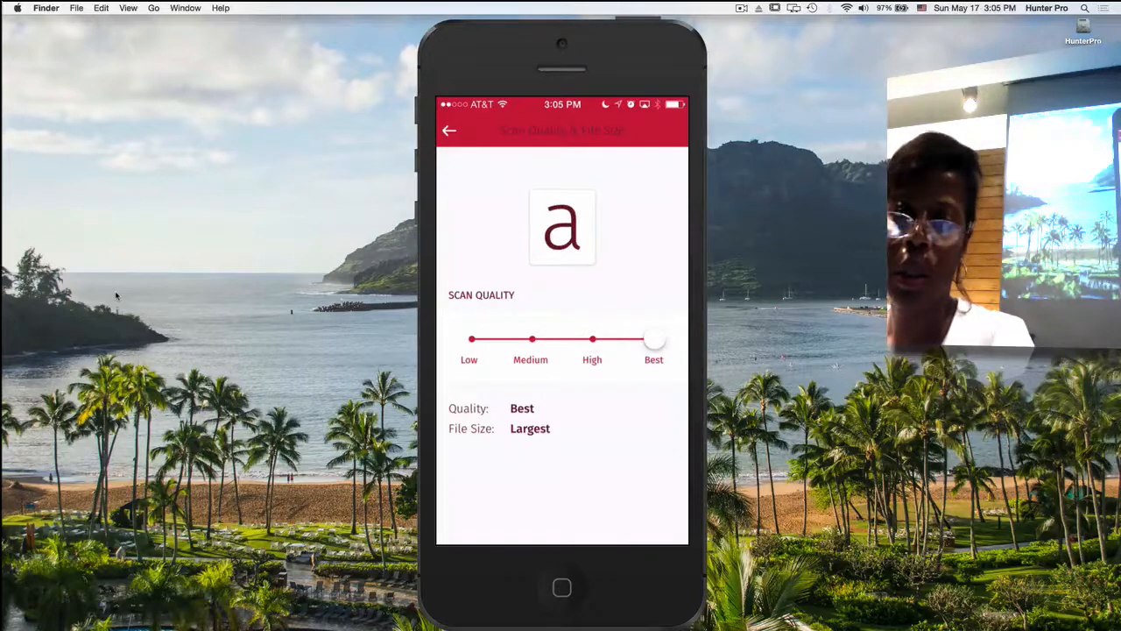
{"action": "left_click_drag", "start_coordinate": [654, 340], "coordinate": [592, 340]}
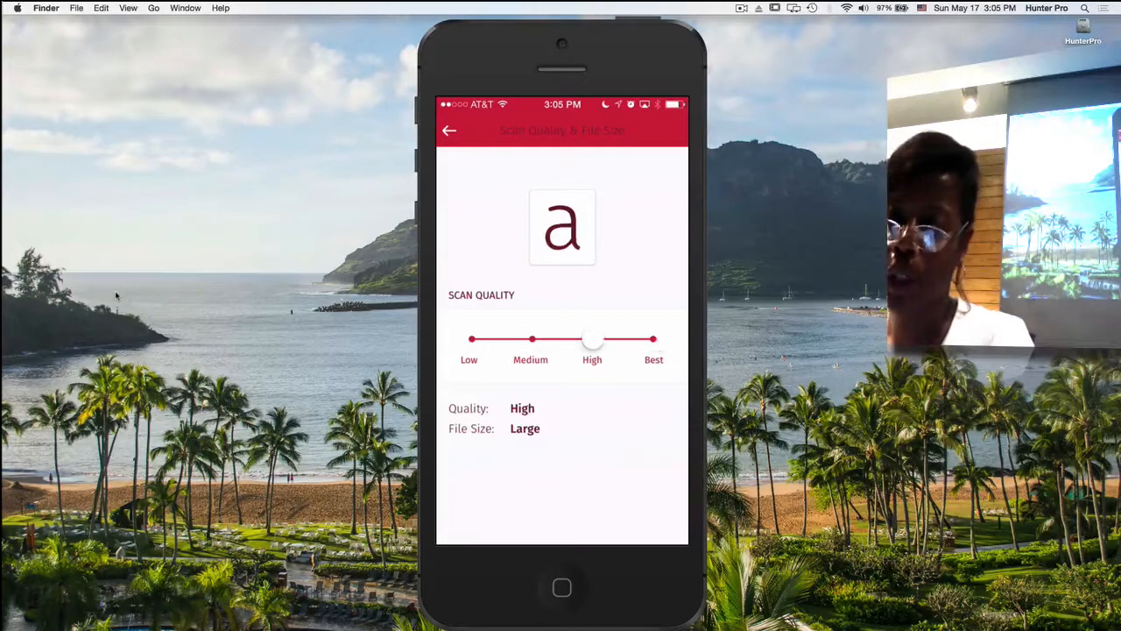
{"action": "left_click_drag", "start_coordinate": [592, 340], "coordinate": [653, 340]}
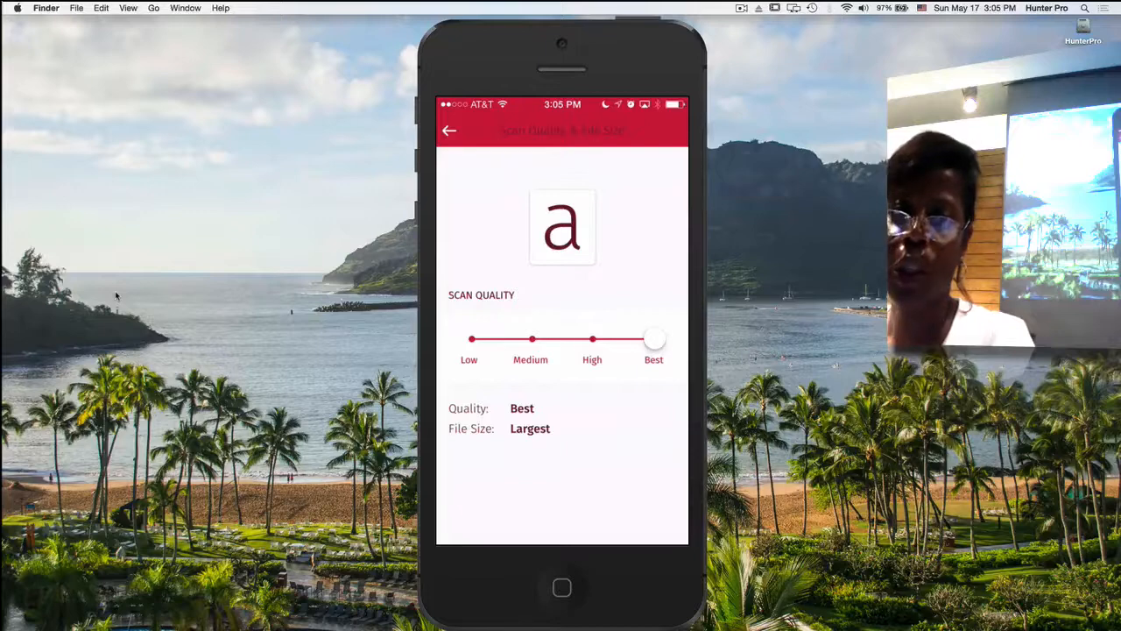
{"action": "left_click_drag", "start_coordinate": [655, 340], "coordinate": [533, 340]}
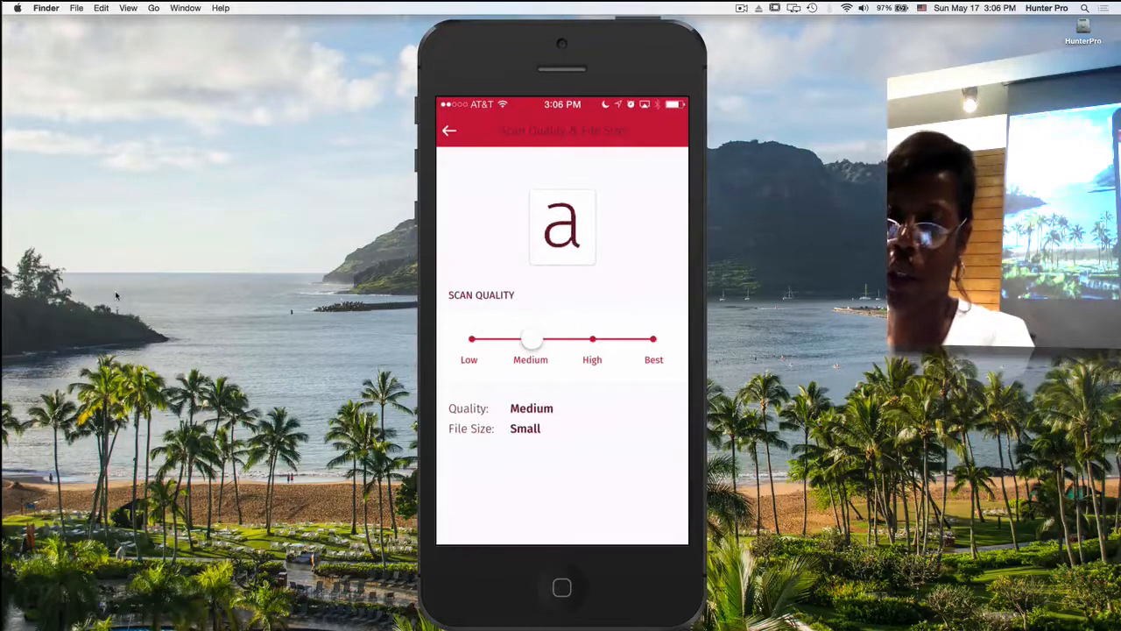
{"action": "left_click_drag", "start_coordinate": [532, 339], "coordinate": [654, 340]}
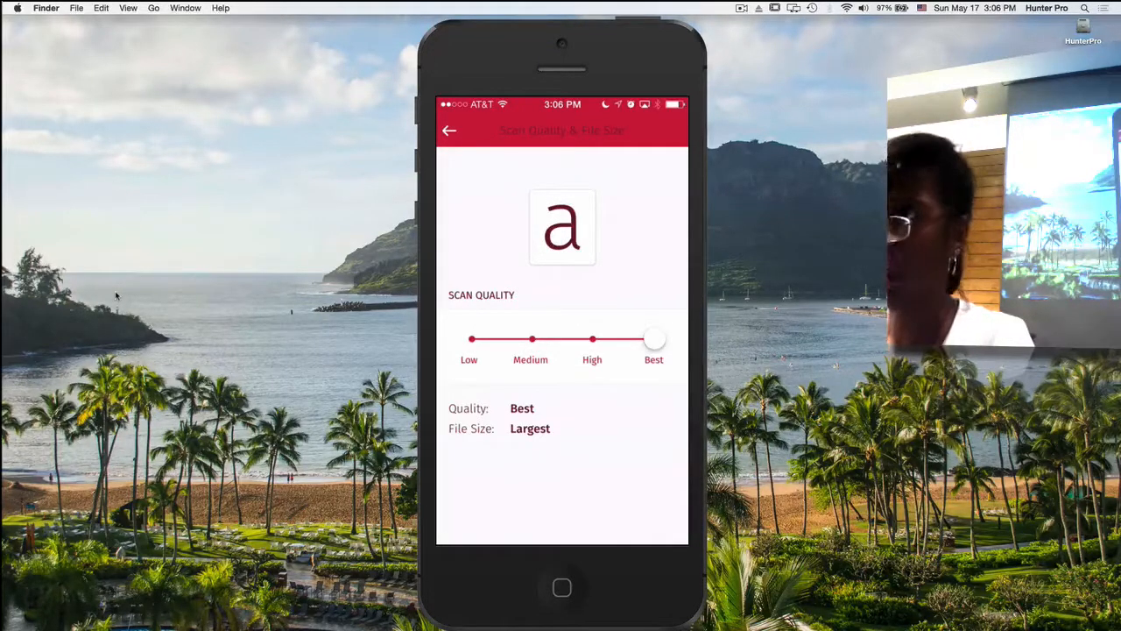
{"action": "left_click_drag", "start_coordinate": [656, 340], "coordinate": [592, 340]}
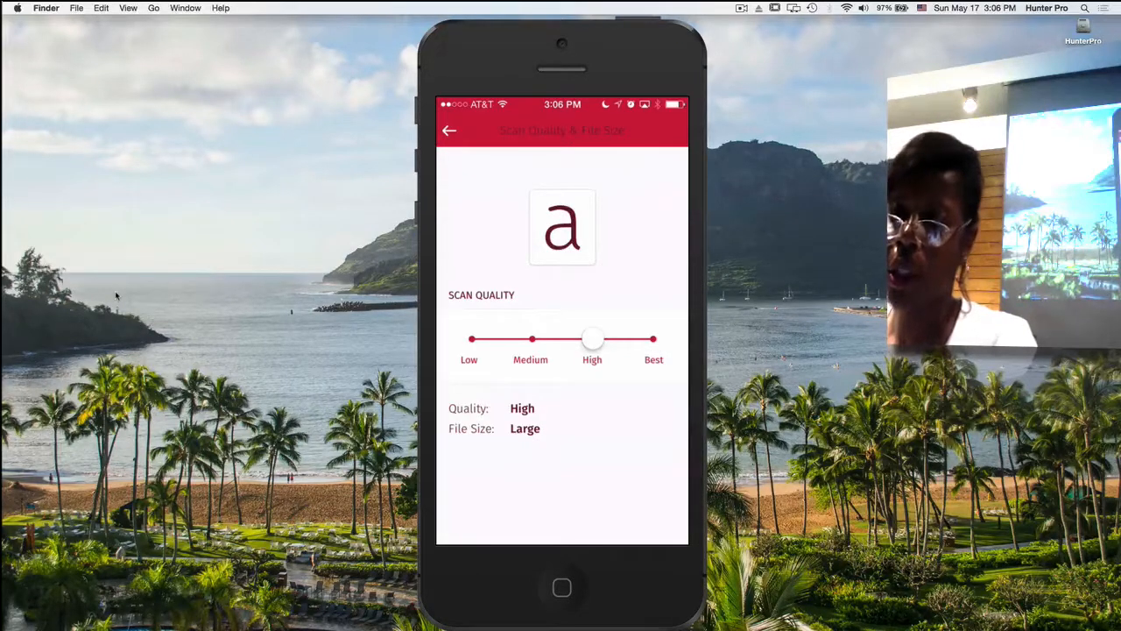
{"action": "left_click_drag", "start_coordinate": [592, 340], "coordinate": [653, 339]}
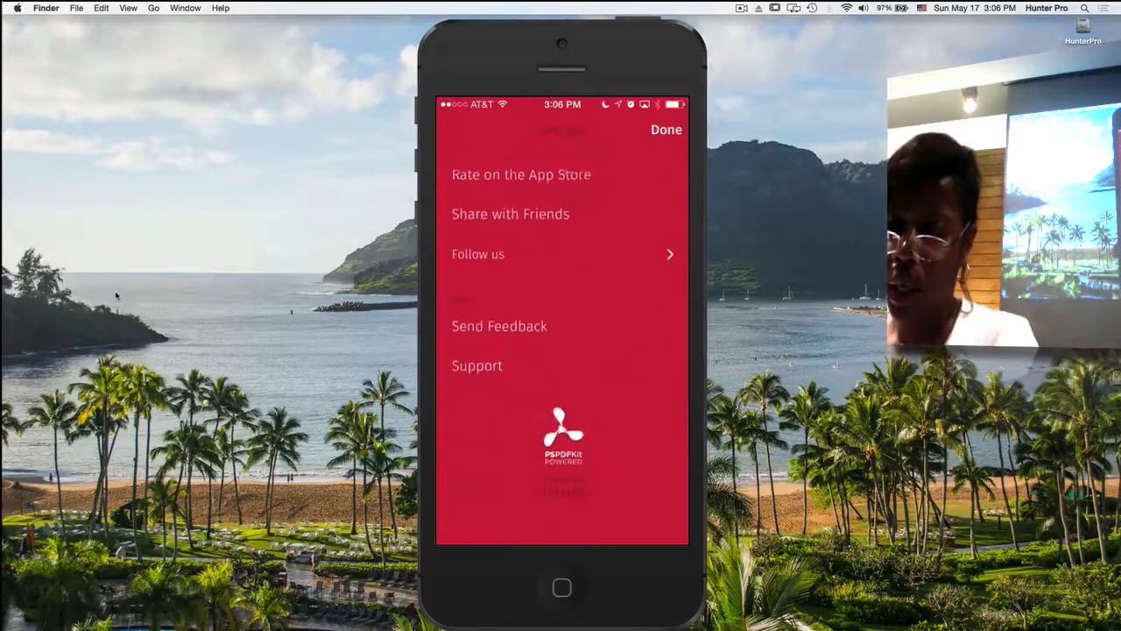
- Scroll through the Settings list down to Themes
{"action": "scroll", "scroll_direction": "down", "scroll_amount": 3}
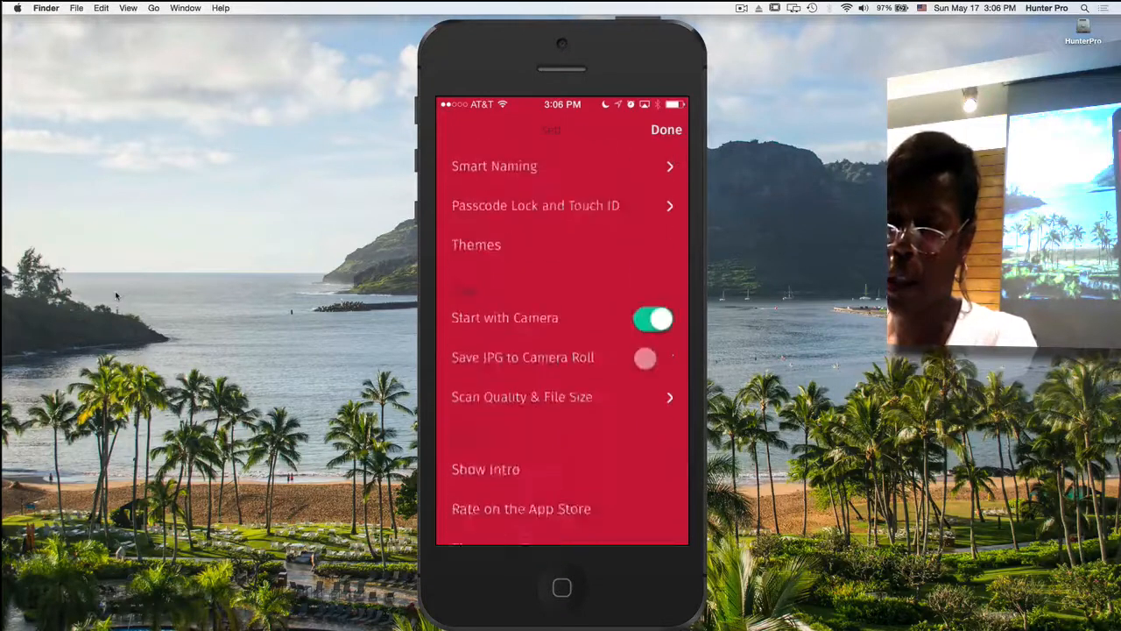
{"action": "scroll", "scroll_direction": "down", "scroll_amount": 3}
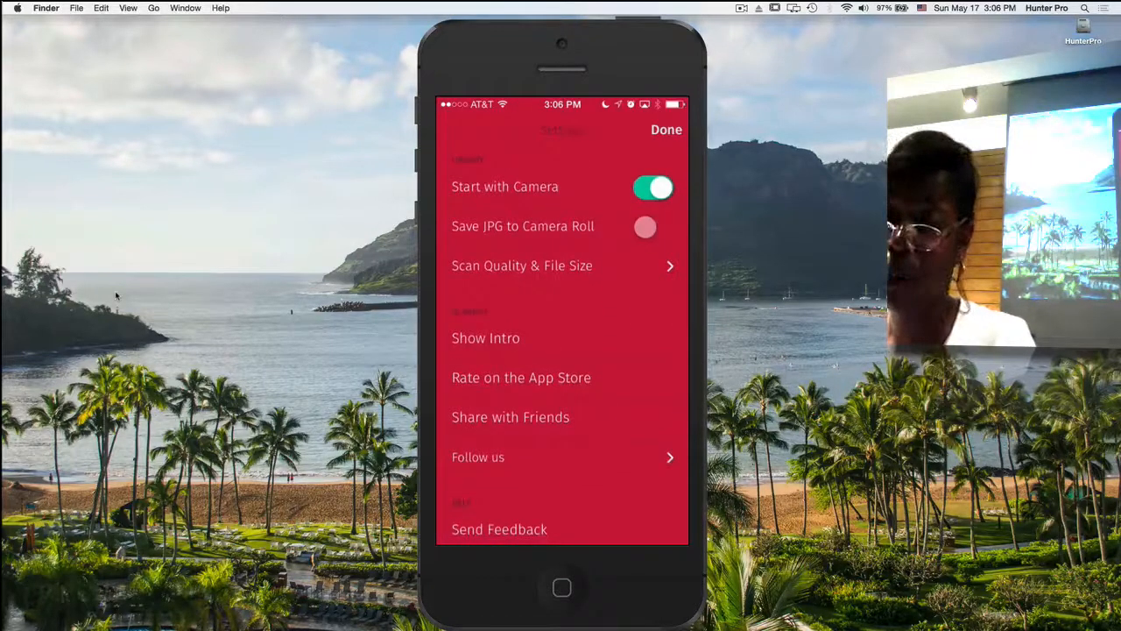
{"action": "scroll", "scroll_direction": "down", "scroll_amount": 3}
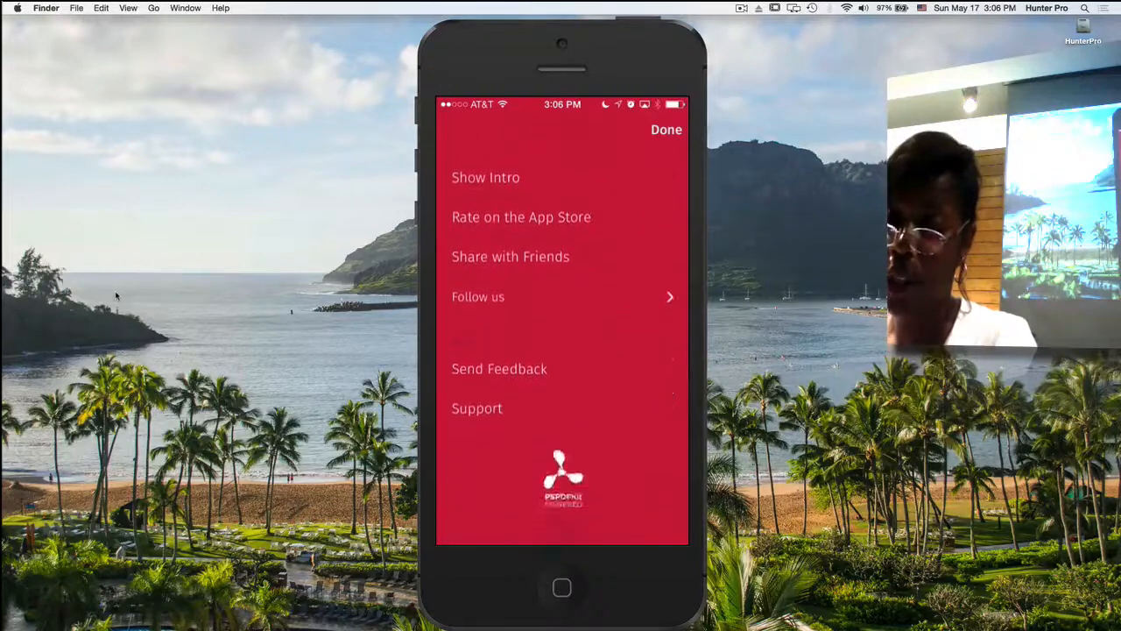
{"action": "scroll", "scroll_direction": "down", "scroll_amount": 3}
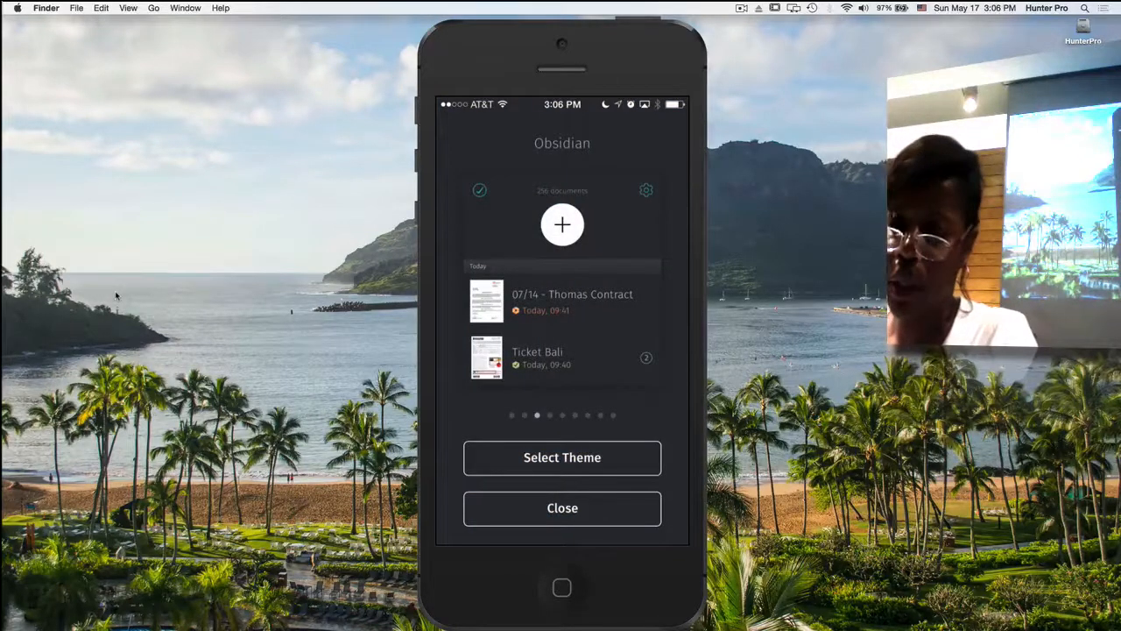
- Apply the dark Obsidian theme and review the now-dark Settings list
{"action": "left_click", "coordinate": [647, 190]}
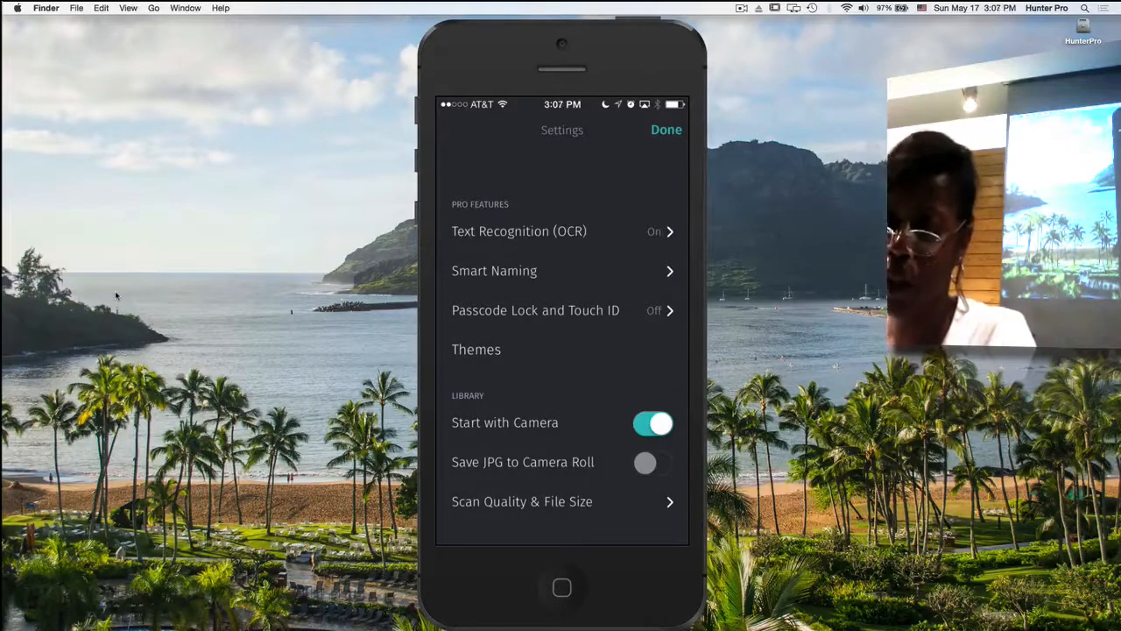
{"action": "scroll", "scroll_direction": "down", "scroll_amount": 3}
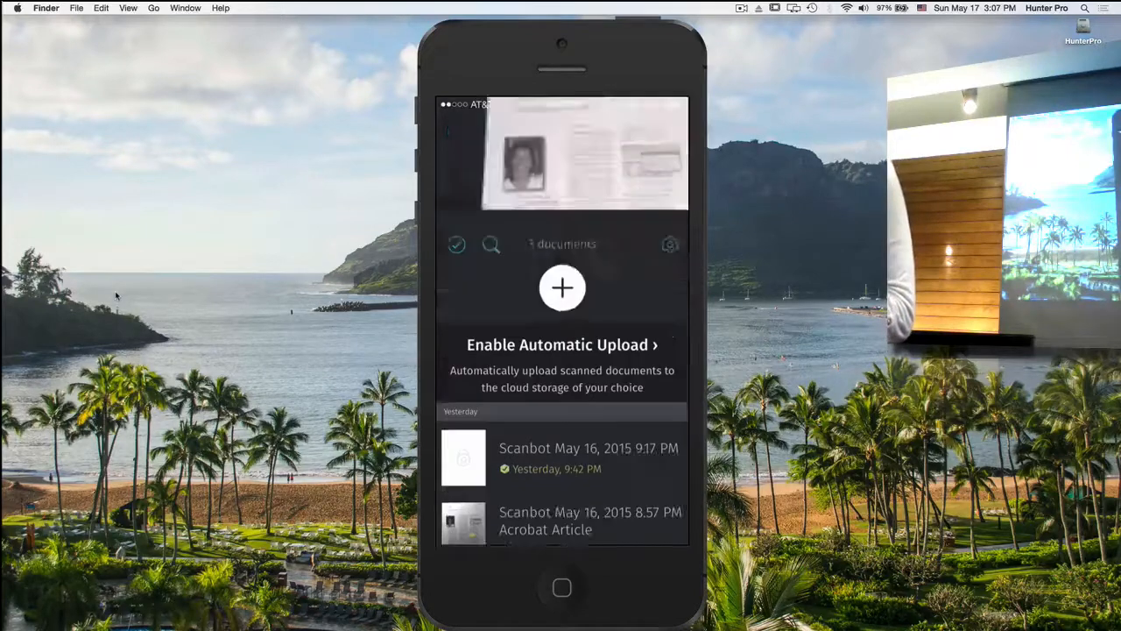
- Start a new camera scan and capture the printed article page once edges are detected
{"action": "left_click", "coordinate": [561, 287]}
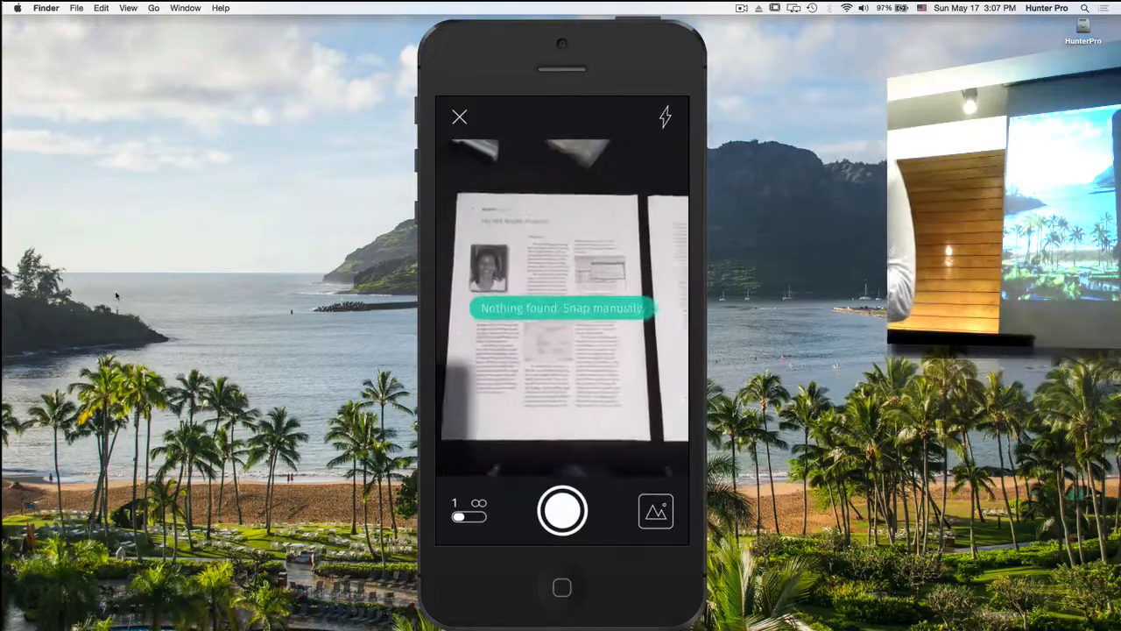
{"action": "left_click", "coordinate": [561, 511]}
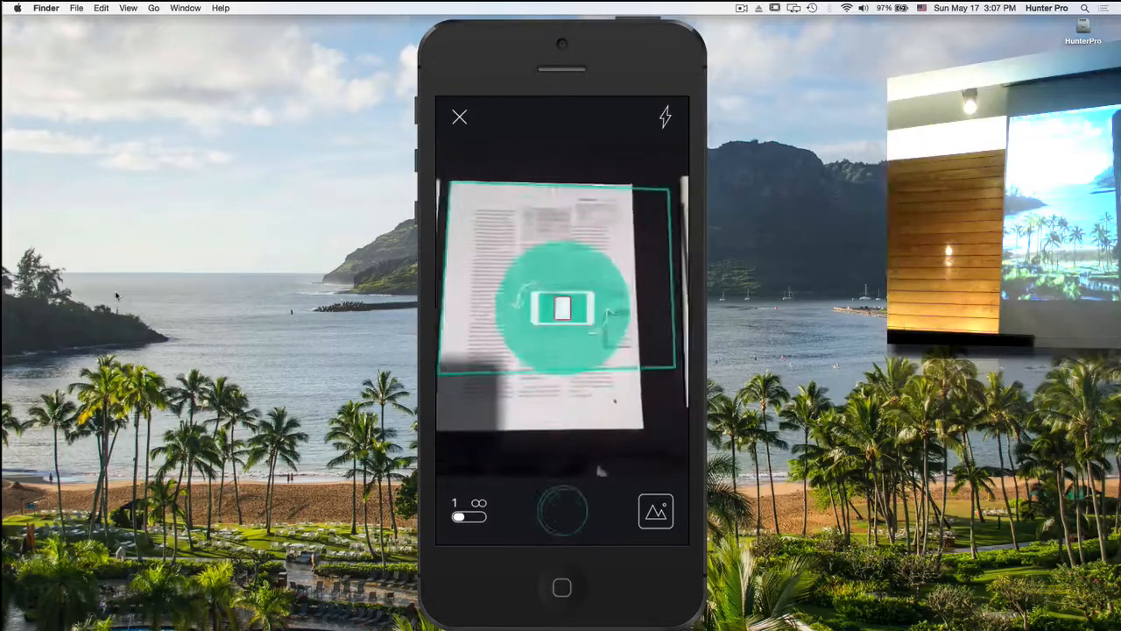
{"action": "left_click", "coordinate": [561, 512]}
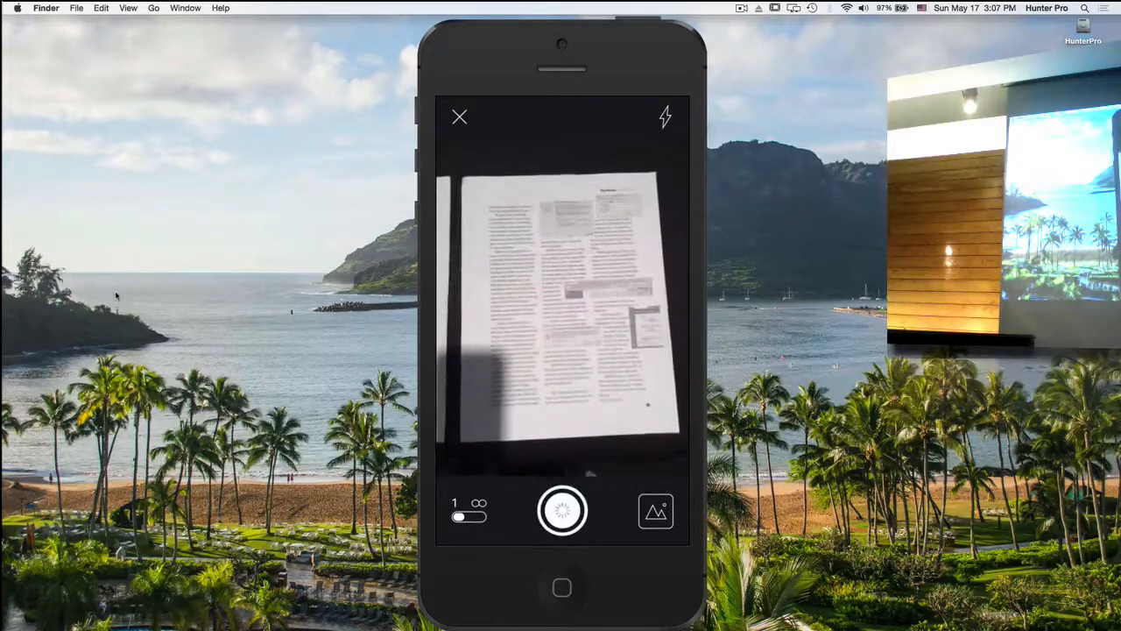
{"action": "left_click", "coordinate": [561, 512]}
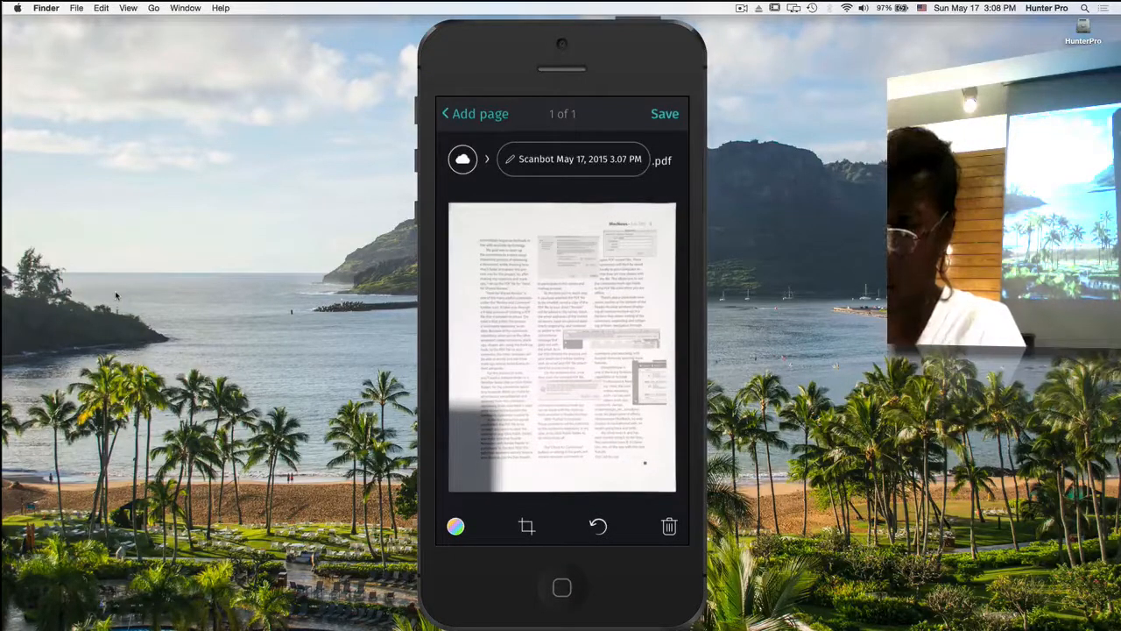
- Save the one-page scan as a new document in the document list
{"action": "left_click", "coordinate": [666, 114]}
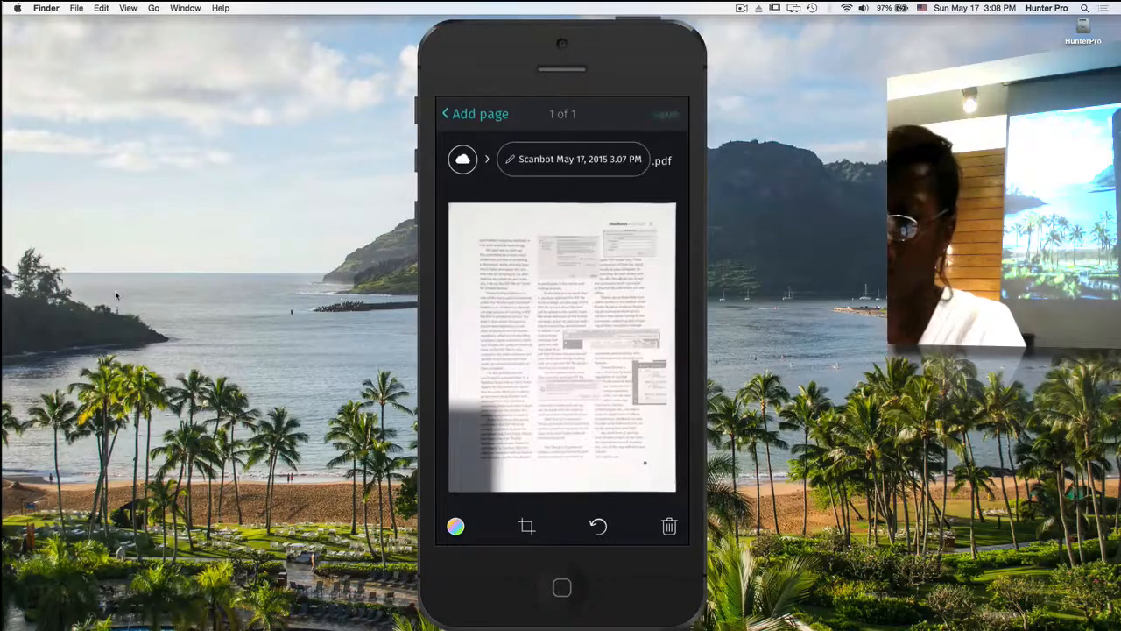
{"action": "left_click", "coordinate": [475, 112]}
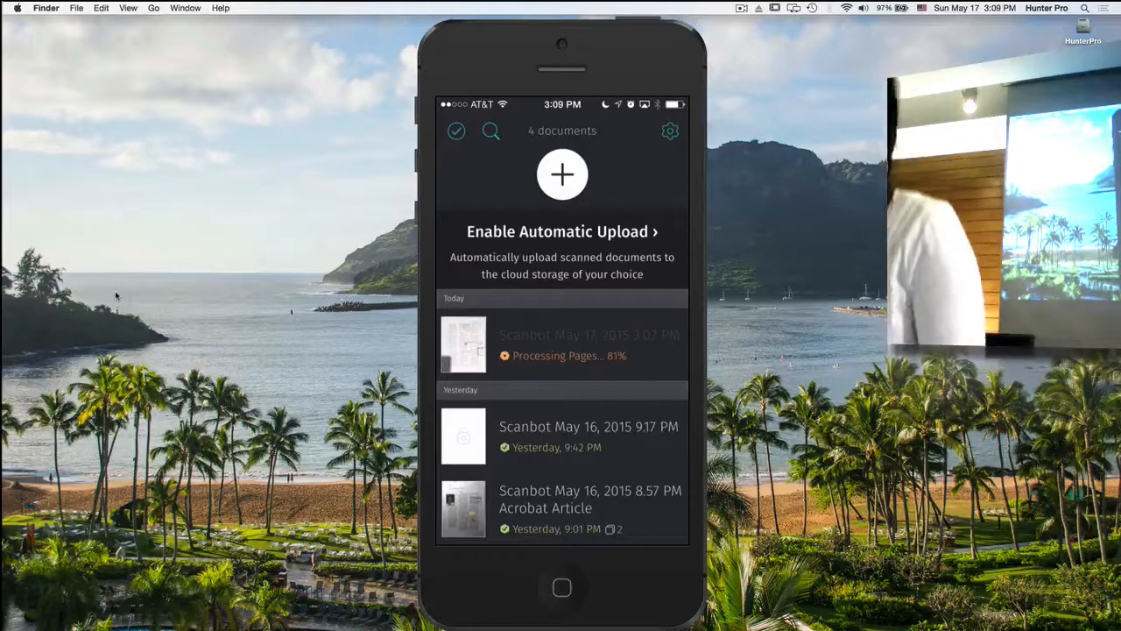
- Begin a new scan with the + button and capture the first article page with the shutter
{"action": "left_click", "coordinate": [560, 175]}
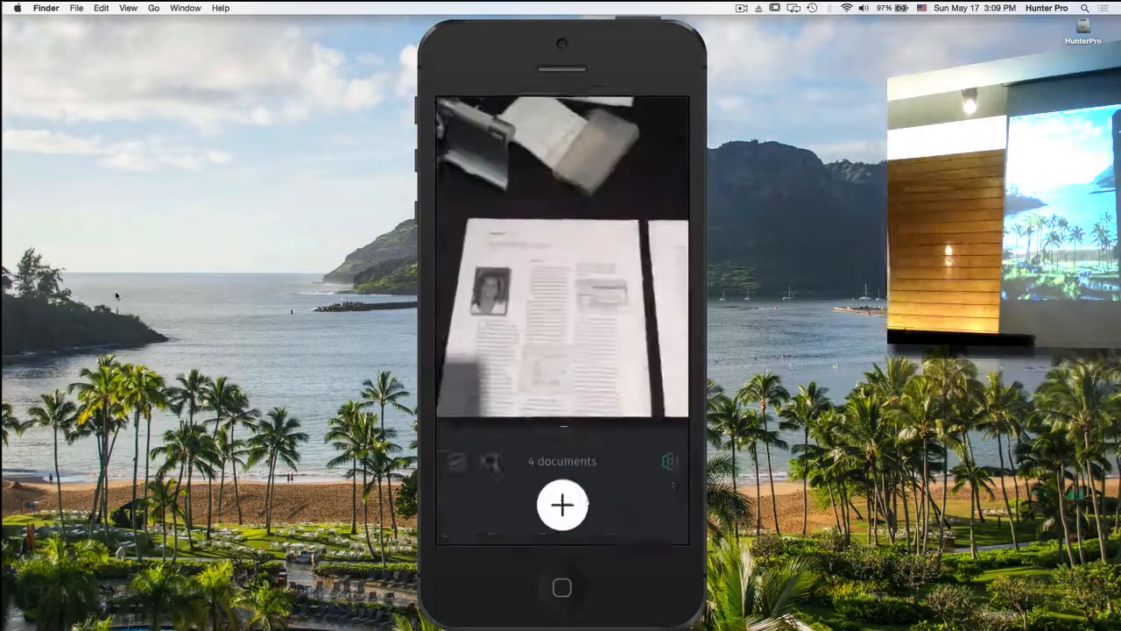
{"action": "left_click", "coordinate": [560, 504]}
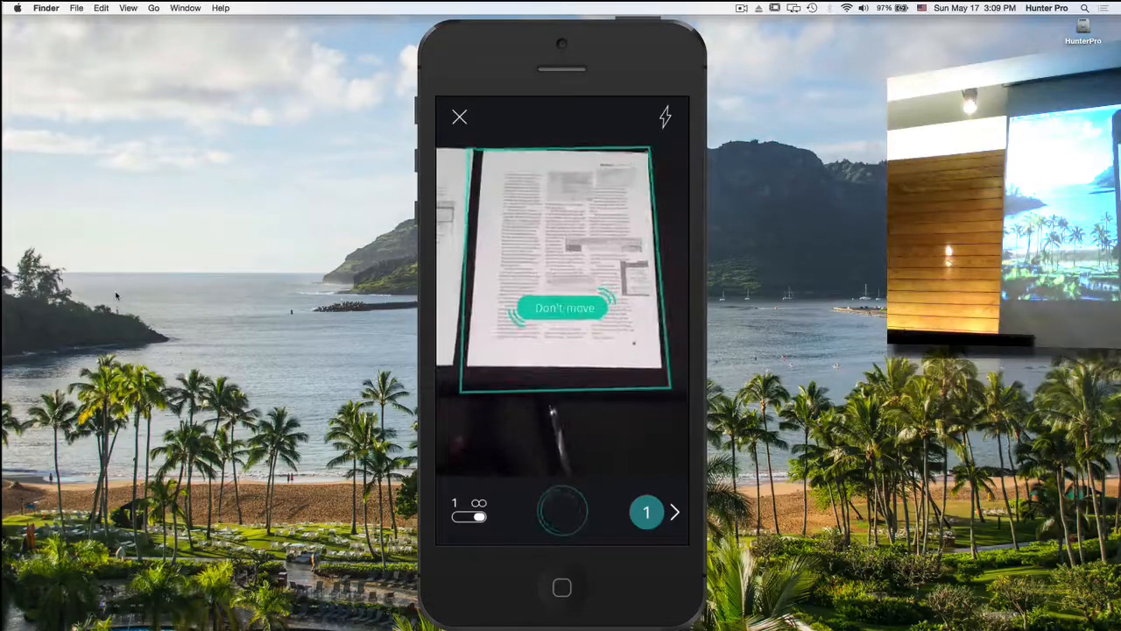
{"action": "left_click", "coordinate": [562, 512]}
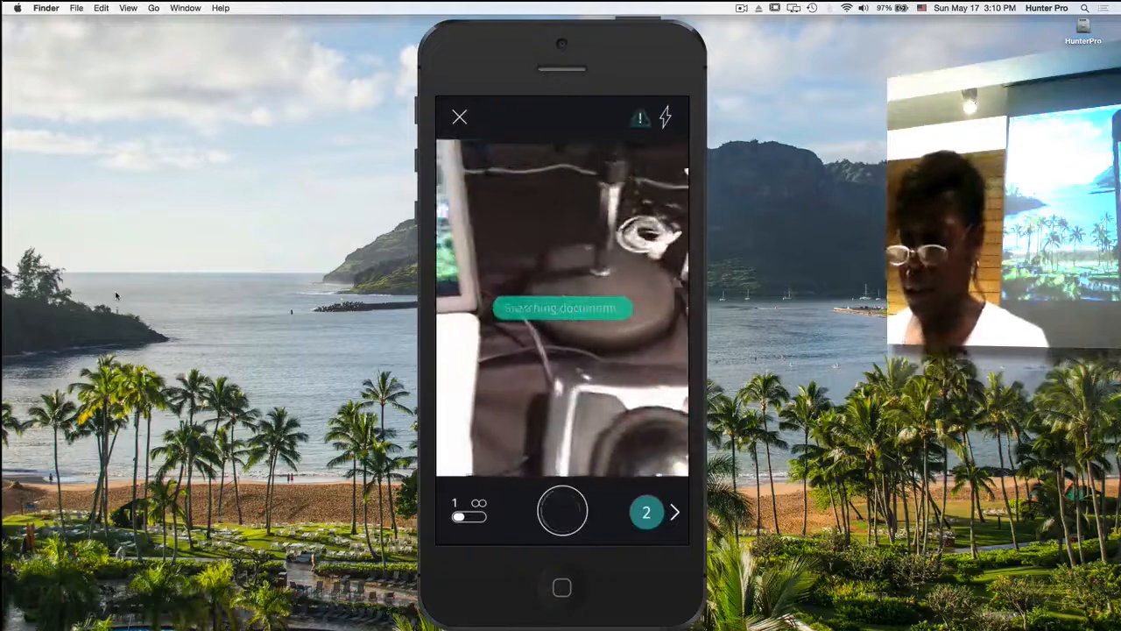
- Review the two captured pages and save them as the 3:08 PM document
{"action": "left_click", "coordinate": [561, 512]}
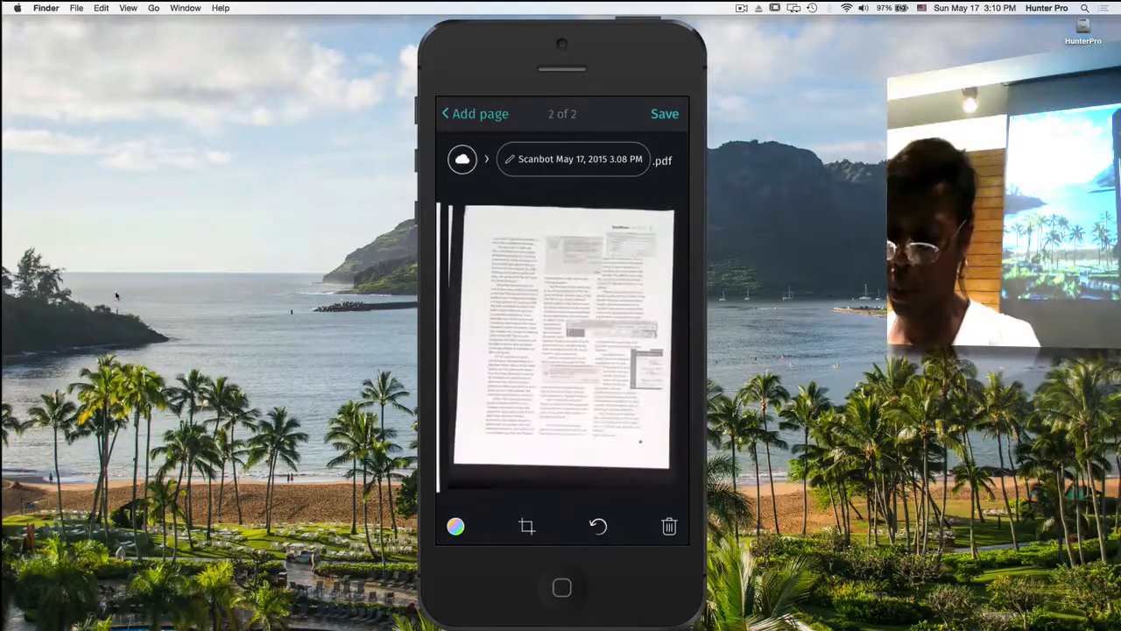
{"action": "left_click", "coordinate": [664, 114]}
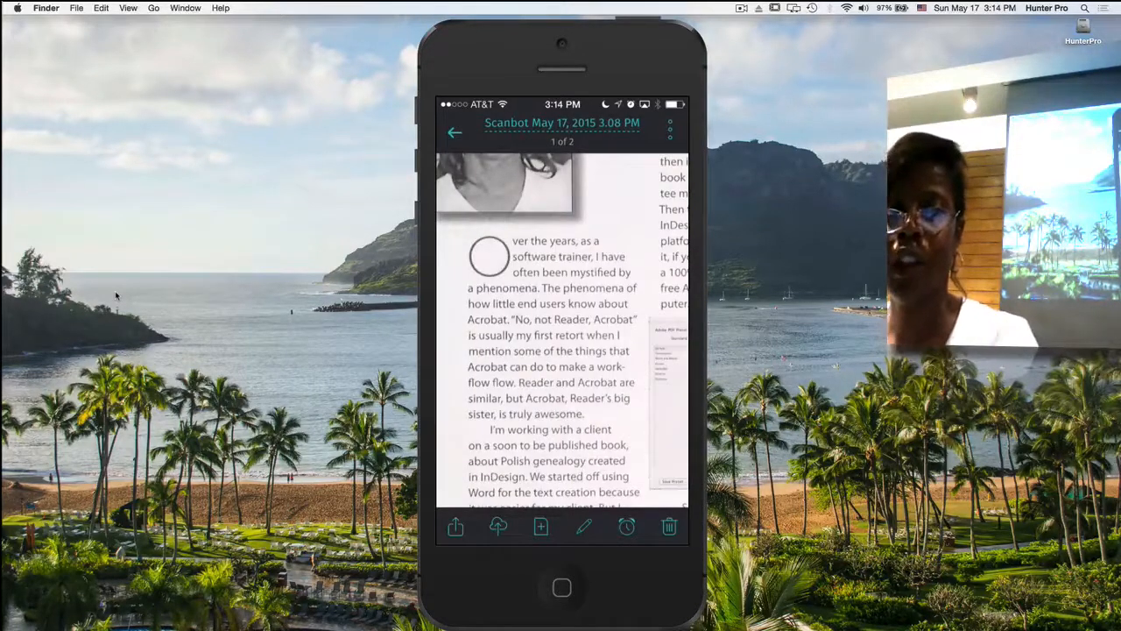
- Select a few words of the recognized article text so the Copy/Define/Search/Speak bar appears
{"action": "scroll", "scroll_direction": "down", "scroll_amount": 3}
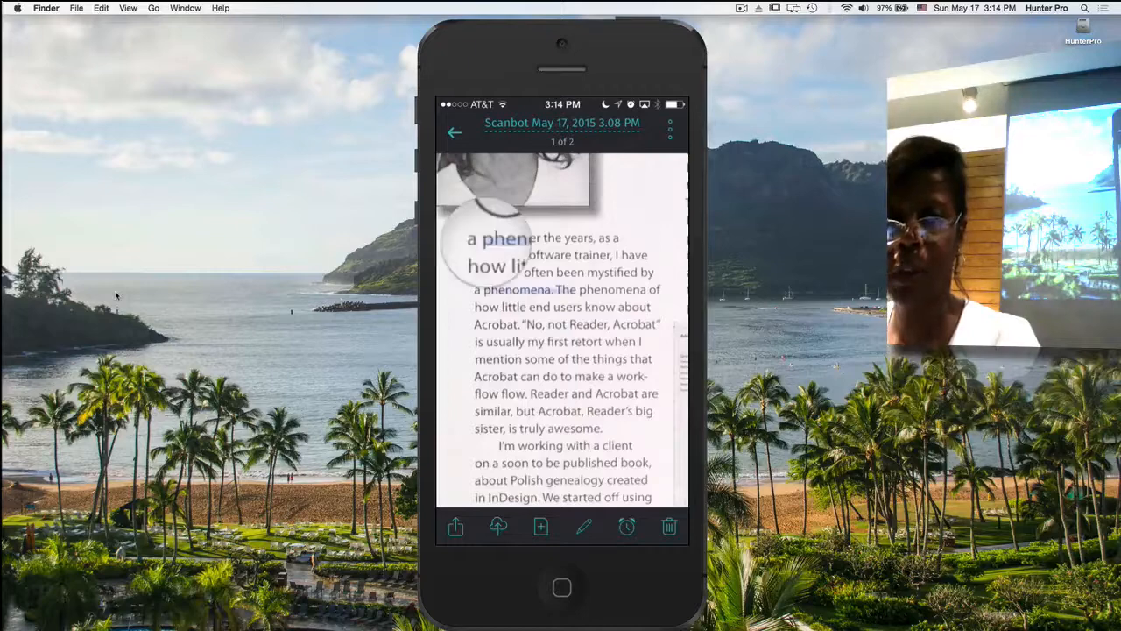
{"action": "left_click", "coordinate": [526, 289]}
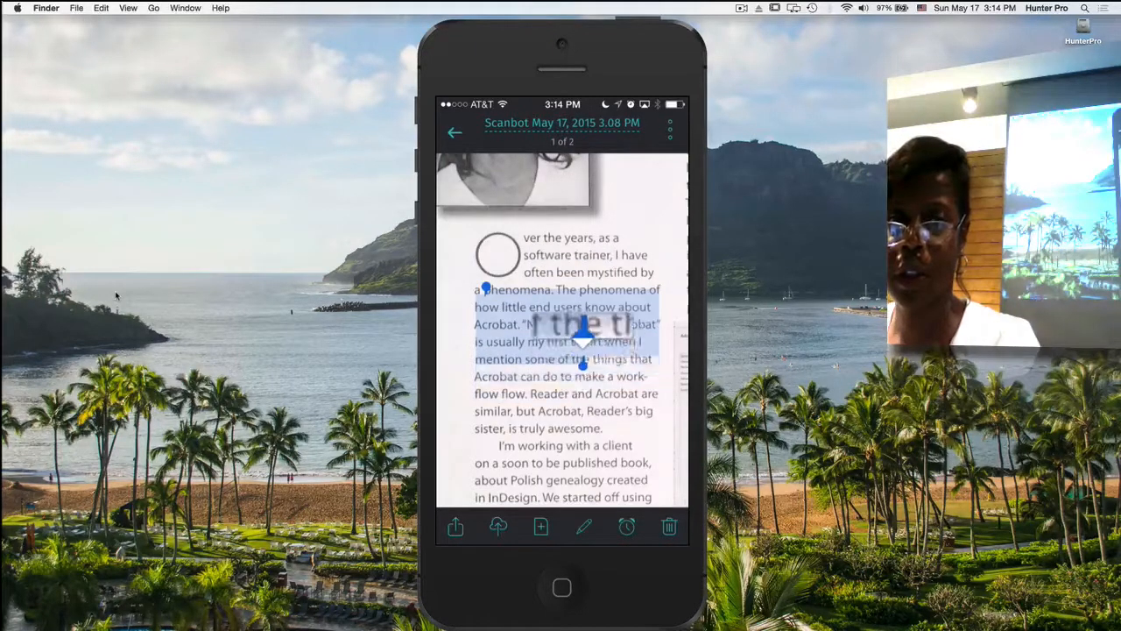
{"action": "left_click", "coordinate": [582, 342]}
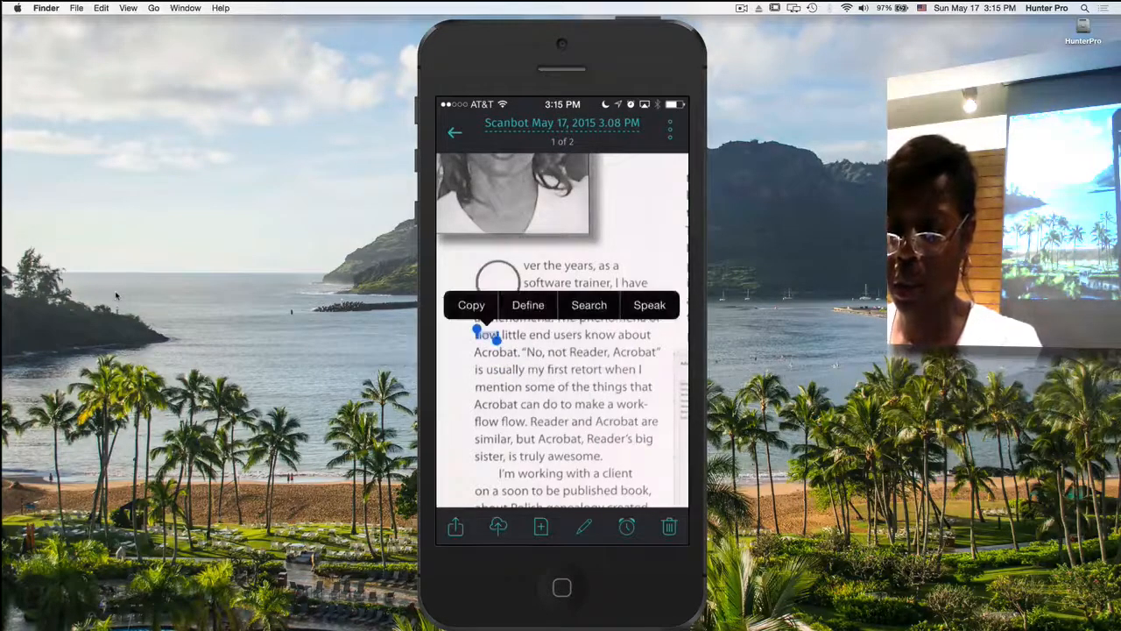
{"action": "left_click_drag", "start_coordinate": [487, 331], "coordinate": [587, 393]}
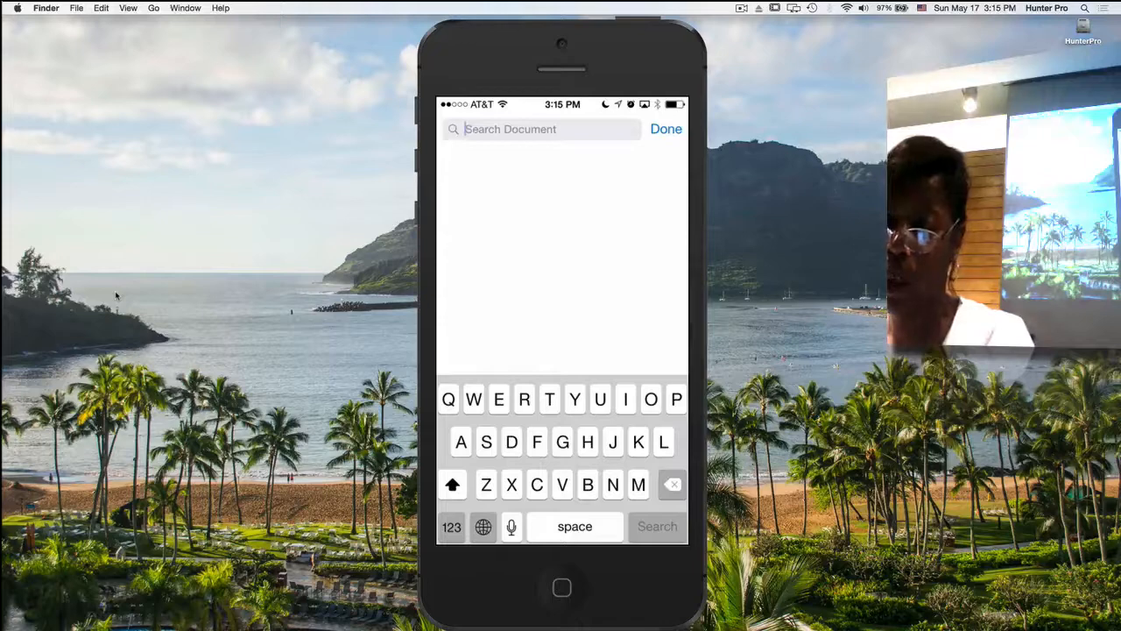
- Search the document for 'And' and scroll through the matches to a page 2 result
{"action": "type", "text": "And"}
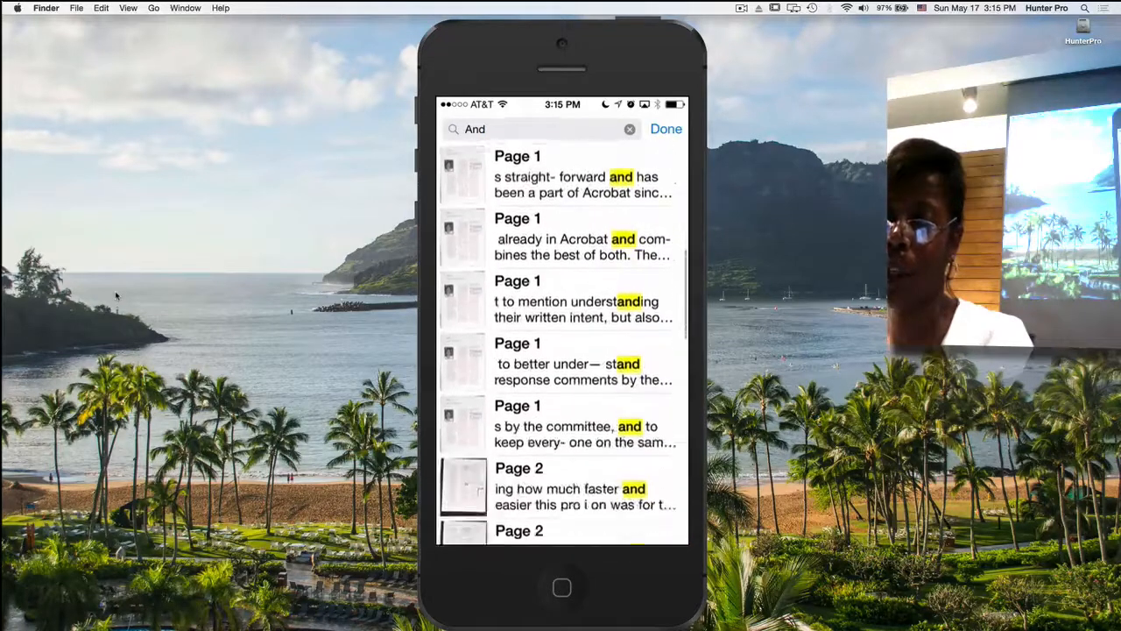
{"action": "scroll", "scroll_direction": "down", "scroll_amount": 3}
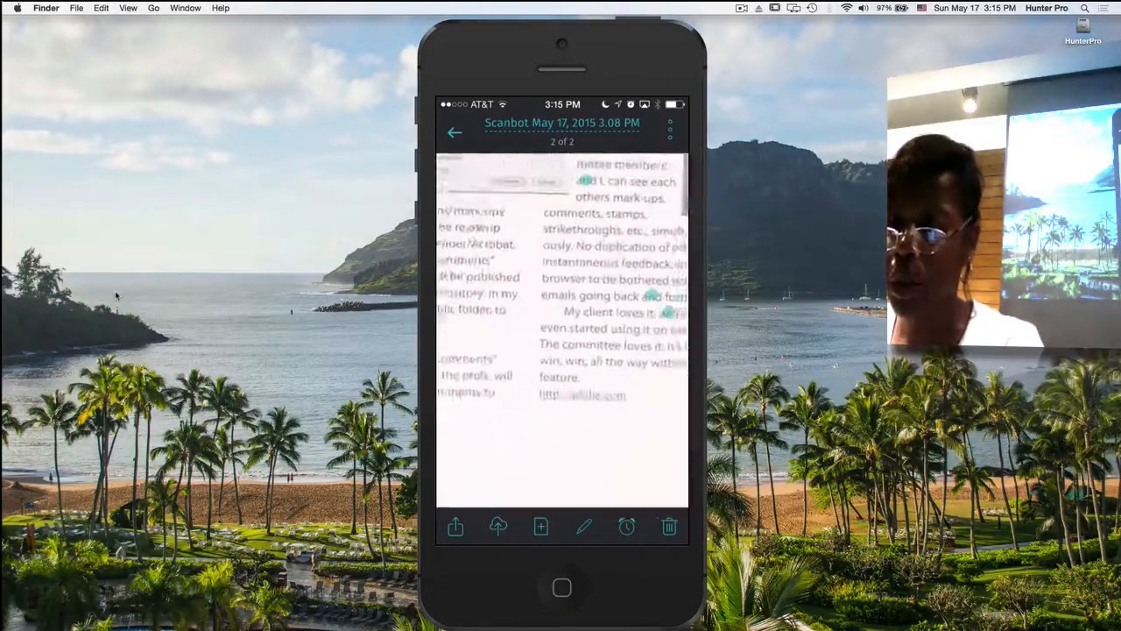
{"action": "scroll", "scroll_direction": "down", "scroll_amount": 3}
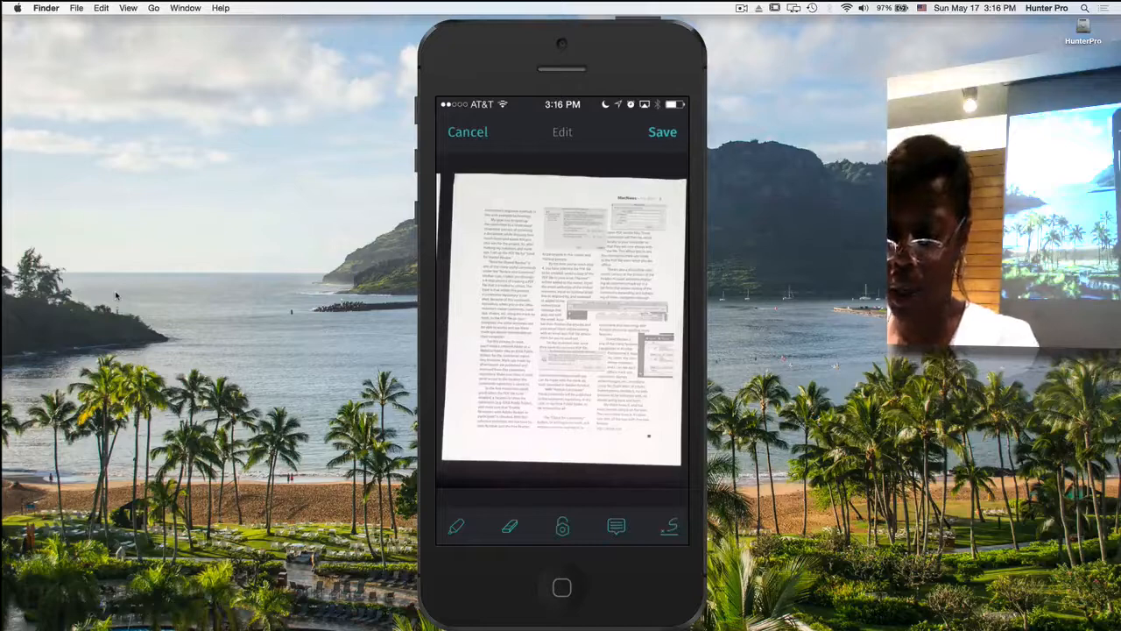
- Highlight the sentences about creating an emailed PDF in yellow, then start a written note
{"action": "left_click", "coordinate": [455, 526]}
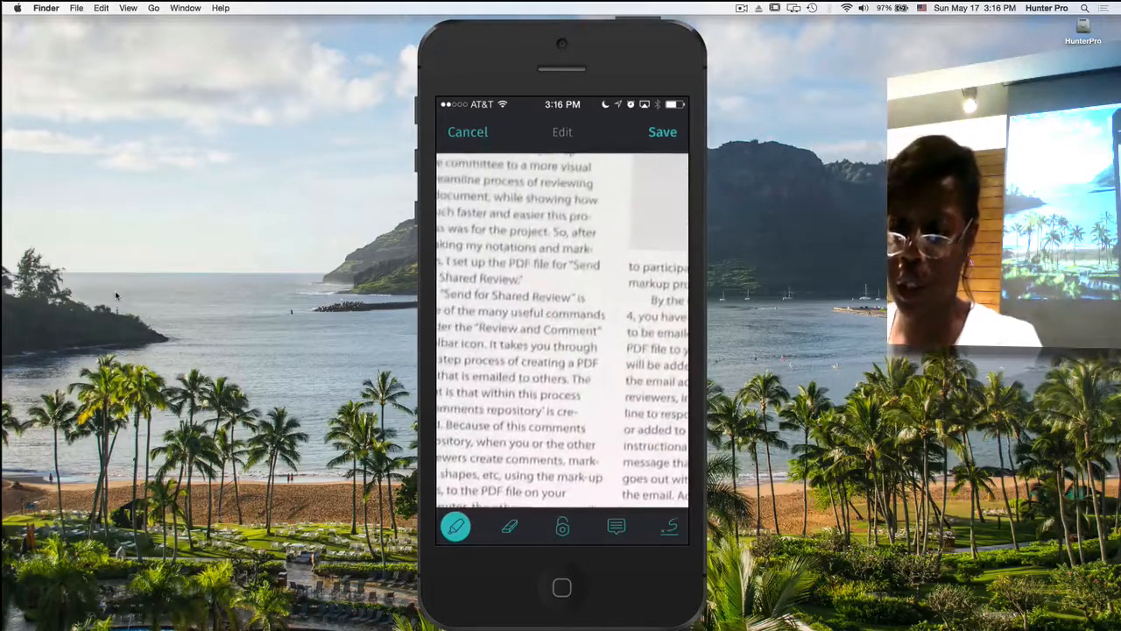
{"action": "left_click_drag", "start_coordinate": [470, 359], "coordinate": [574, 403]}
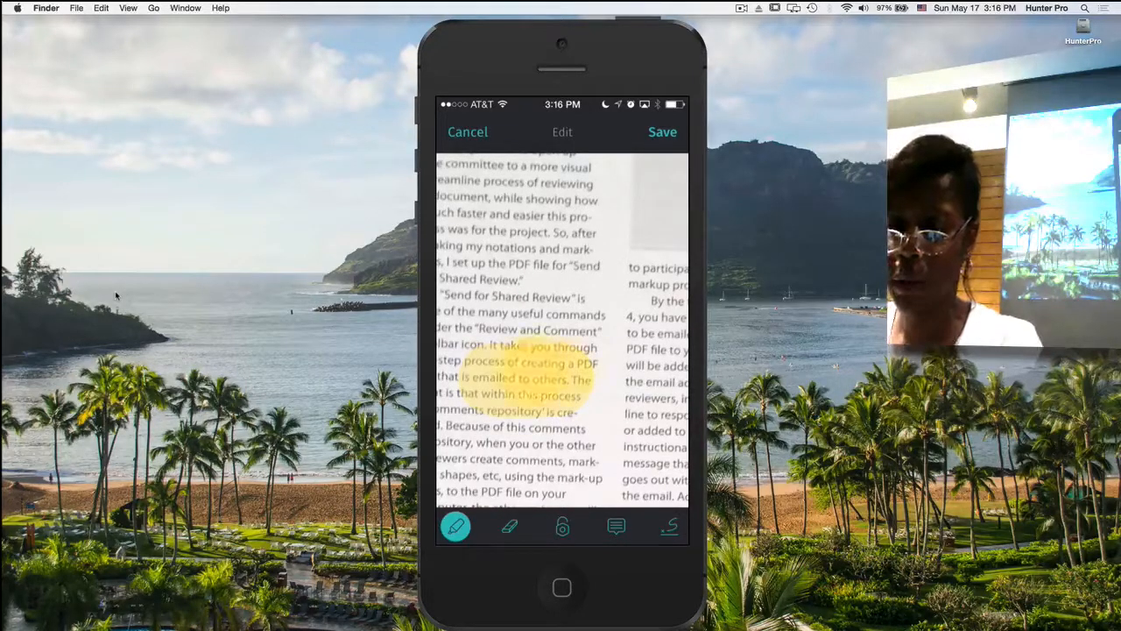
{"action": "left_click", "coordinate": [508, 526]}
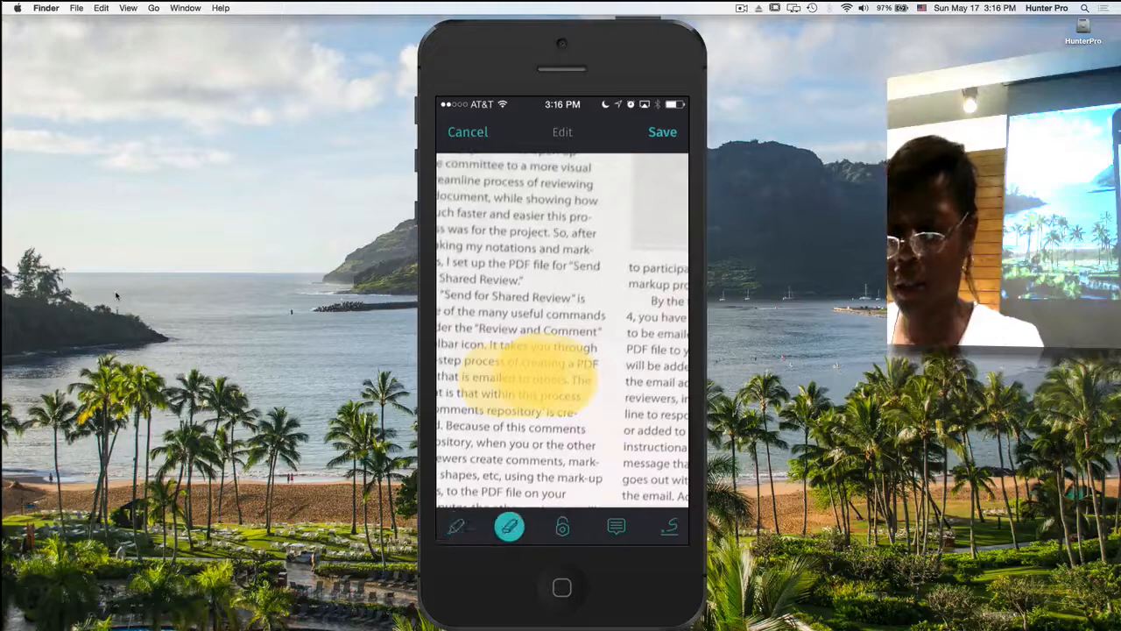
{"action": "left_click", "coordinate": [456, 525]}
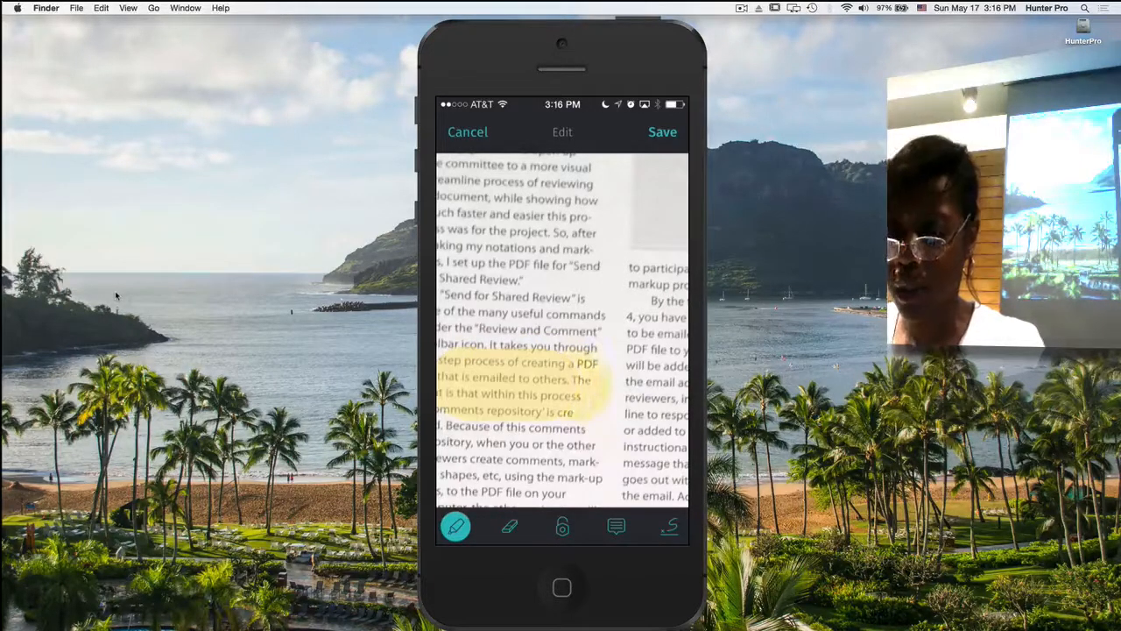
{"action": "left_click", "coordinate": [617, 526]}
{"action": "type", "text": "A"}
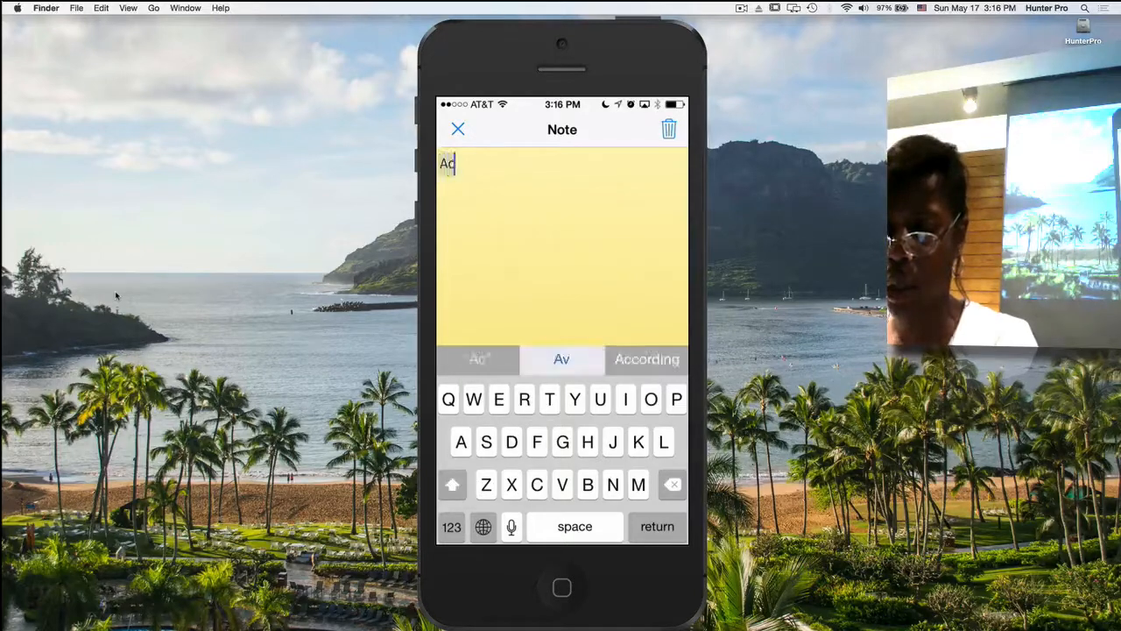
- Enter the note text about Acrobat Reader on the page
{"action": "type", "text": "crobet"}
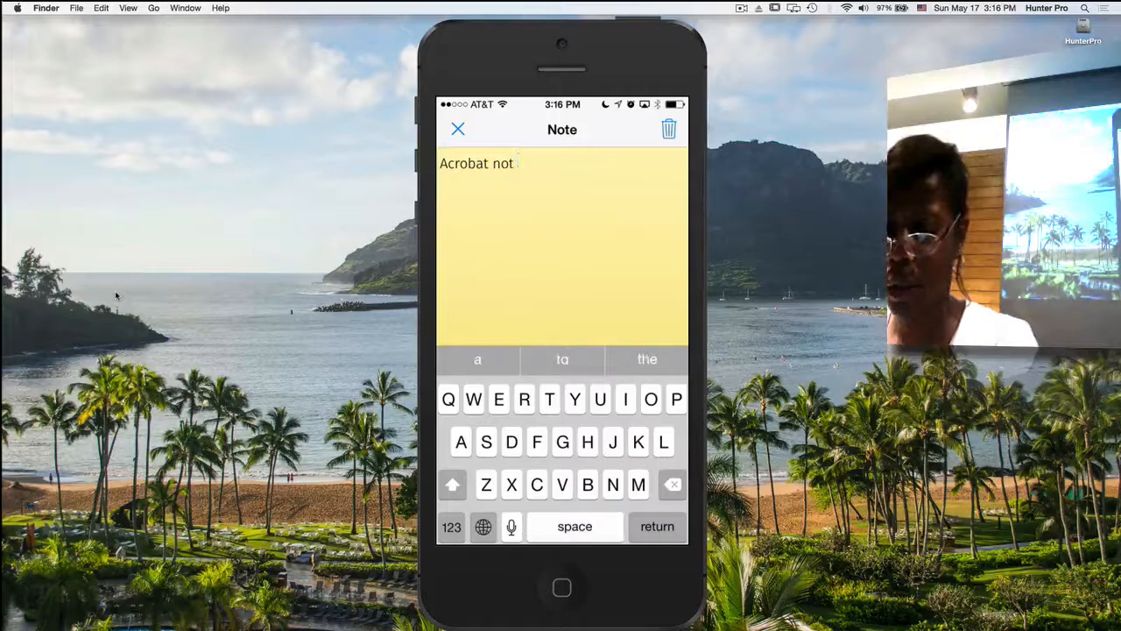
{"action": "type", "text": "reader"}
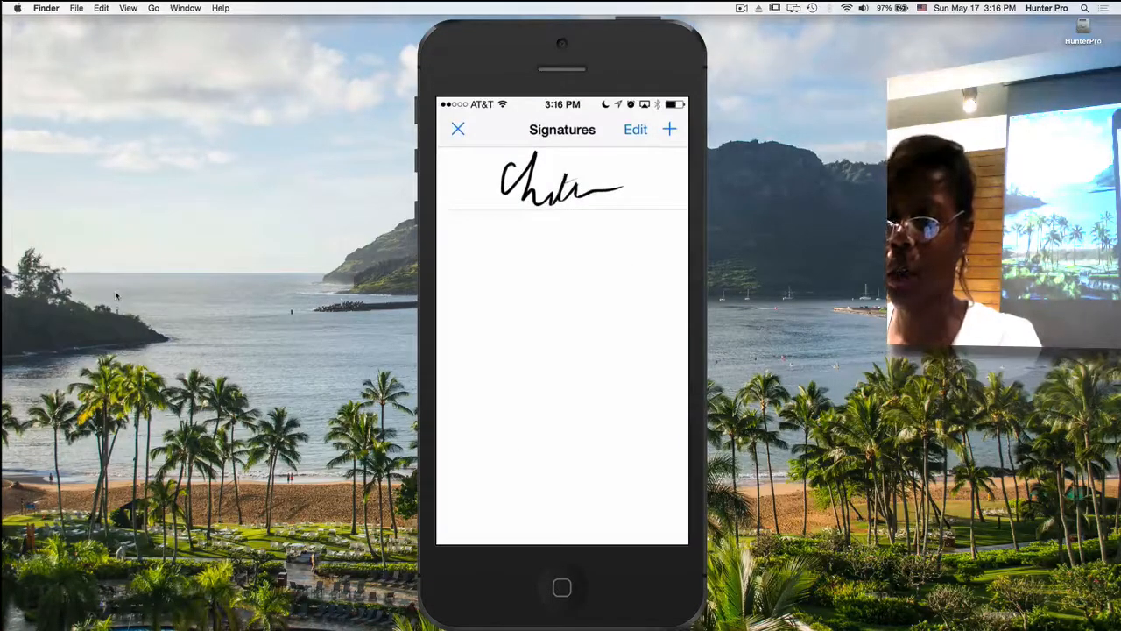
- Draw a new handwritten signature on the Add Signature pad and save it with Done
{"action": "left_click", "coordinate": [635, 130]}
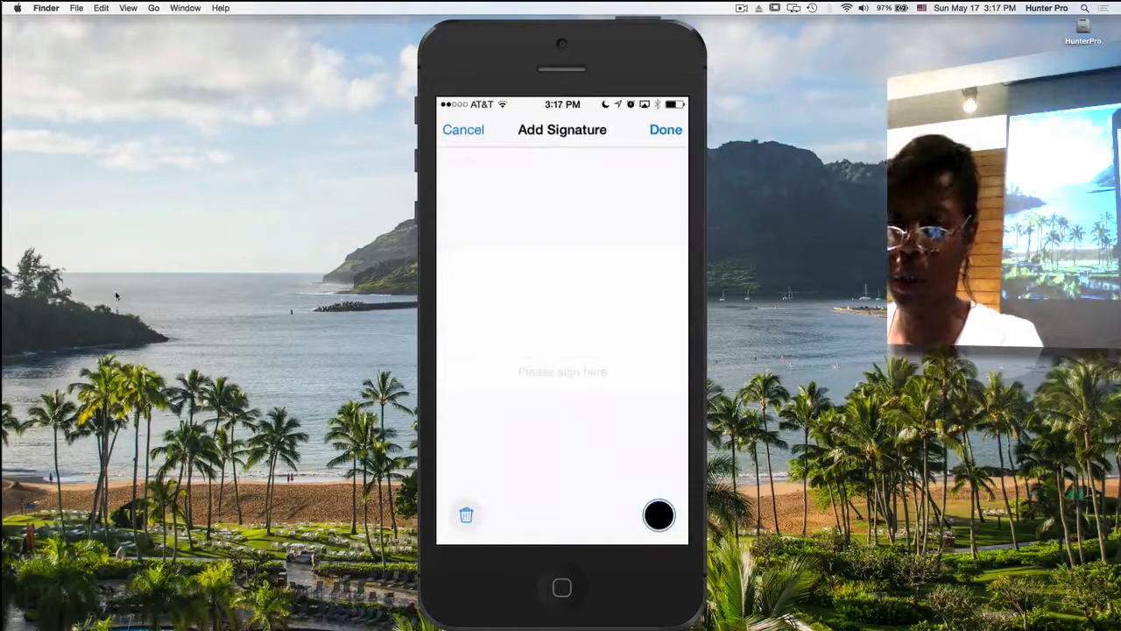
{"action": "left_click_drag", "start_coordinate": [481, 333], "coordinate": [517, 254]}
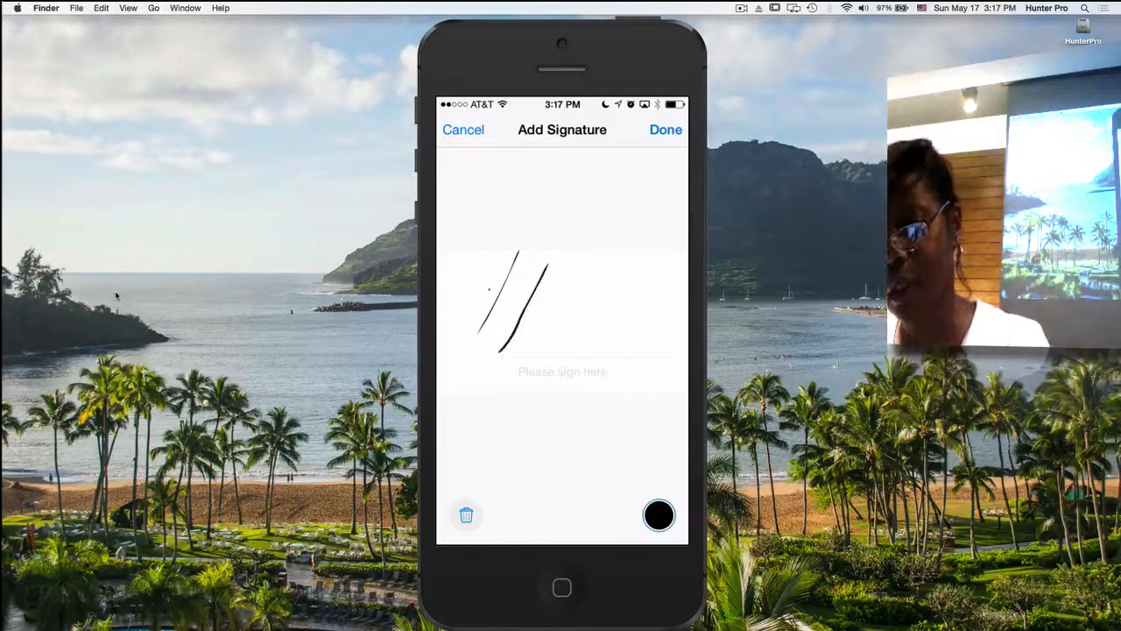
{"action": "left_click_drag", "start_coordinate": [491, 280], "coordinate": [596, 341]}
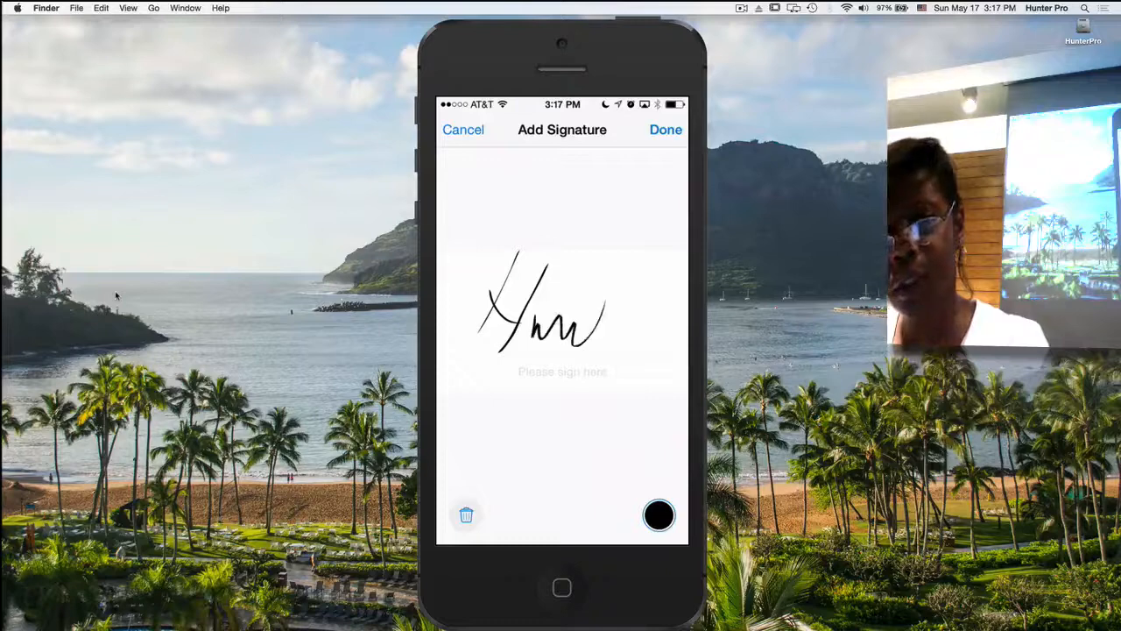
{"action": "left_click_drag", "start_coordinate": [570, 315], "coordinate": [639, 316]}
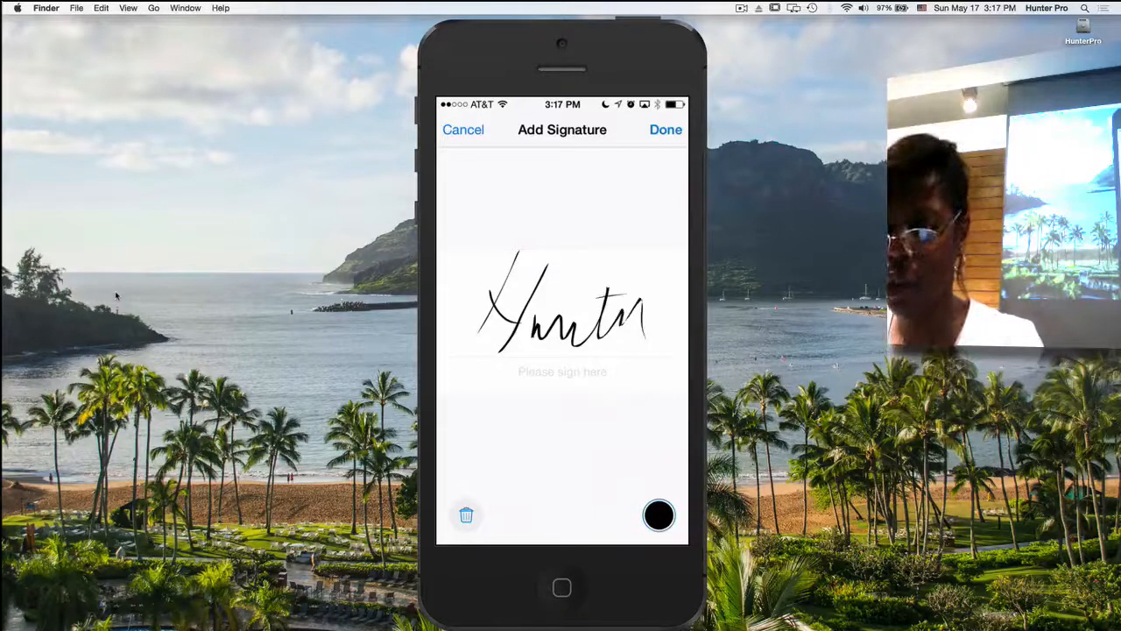
{"action": "left_click", "coordinate": [666, 130]}
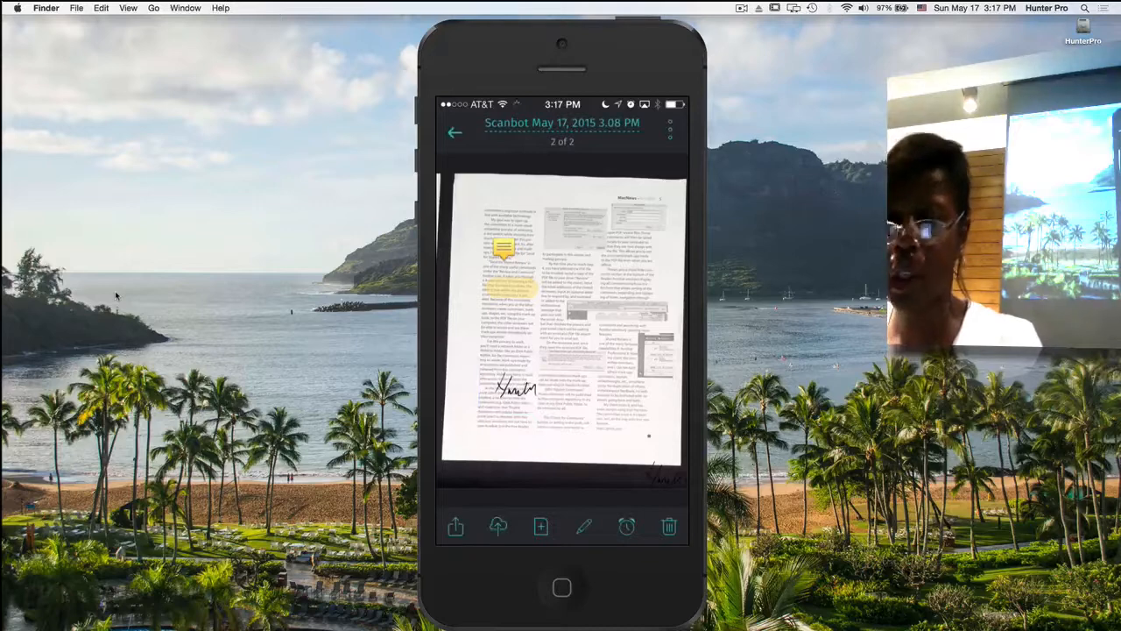
- Upload the signed document to the cloud and go to its naming options
{"action": "left_click", "coordinate": [497, 526]}
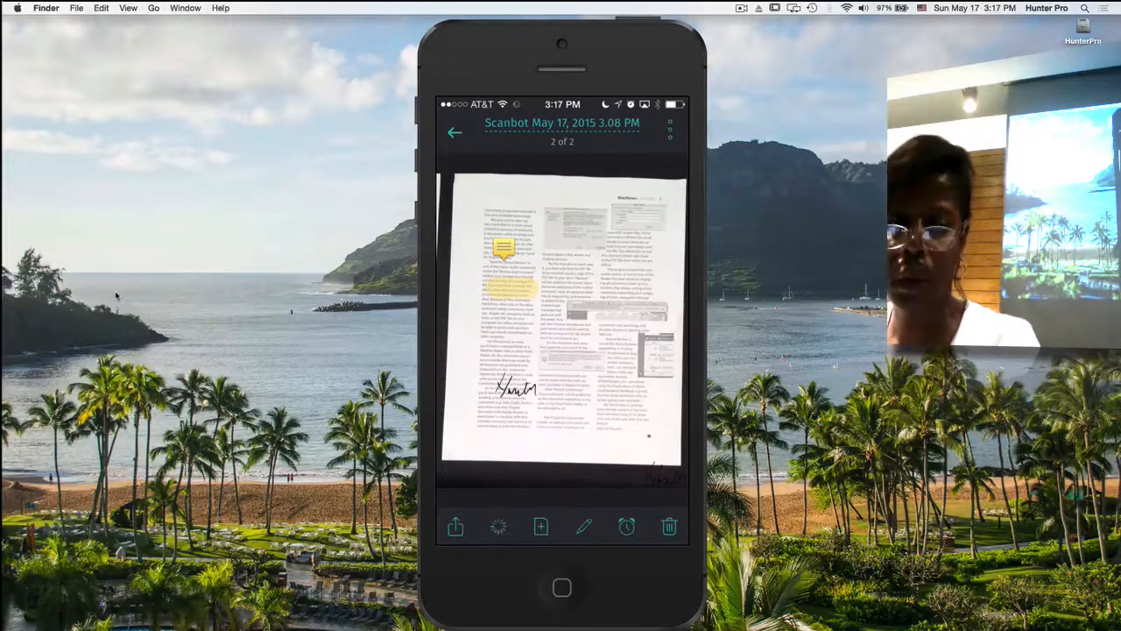
{"action": "left_click", "coordinate": [626, 525]}
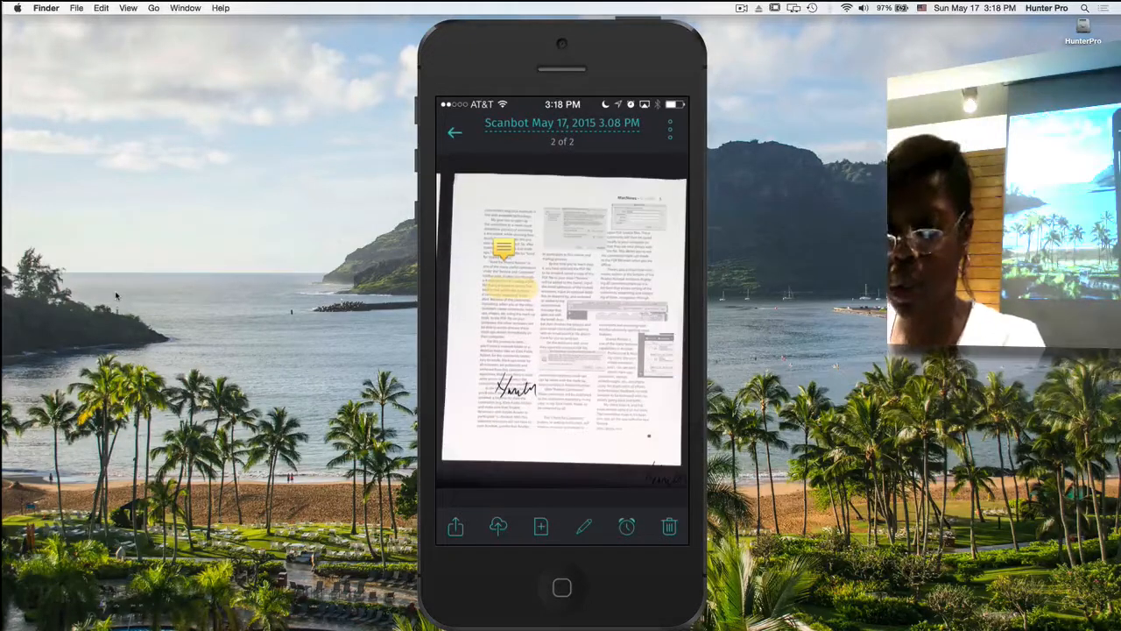
{"action": "left_click", "coordinate": [584, 525]}
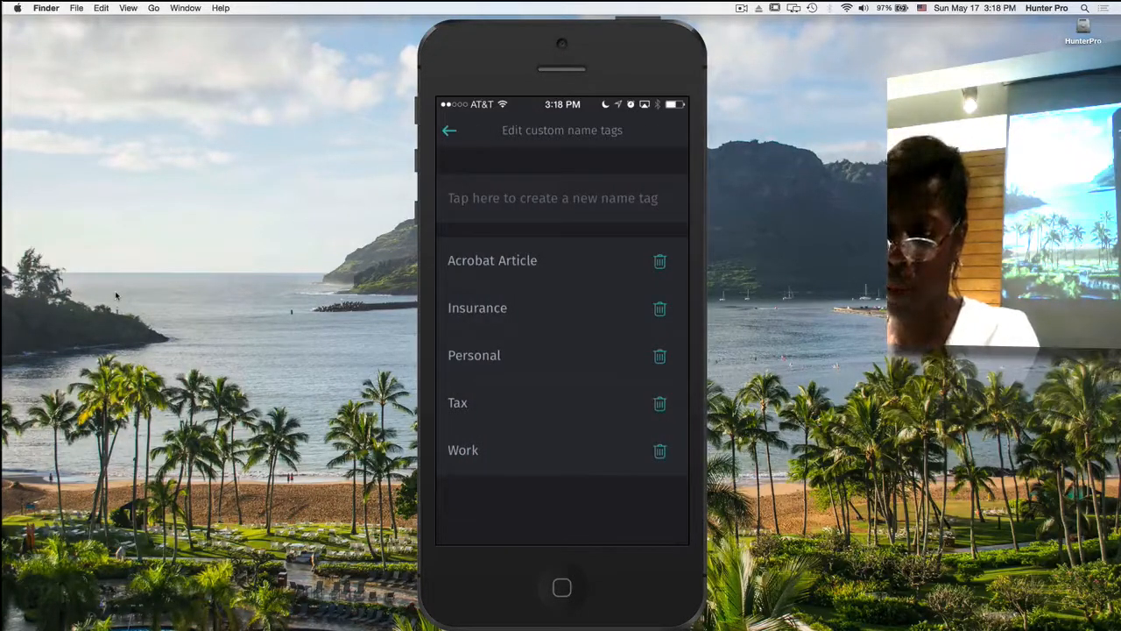
- Add a new custom name tag 'Reader' beside Acrobat Article and Insurance
{"action": "left_click", "coordinate": [552, 196]}
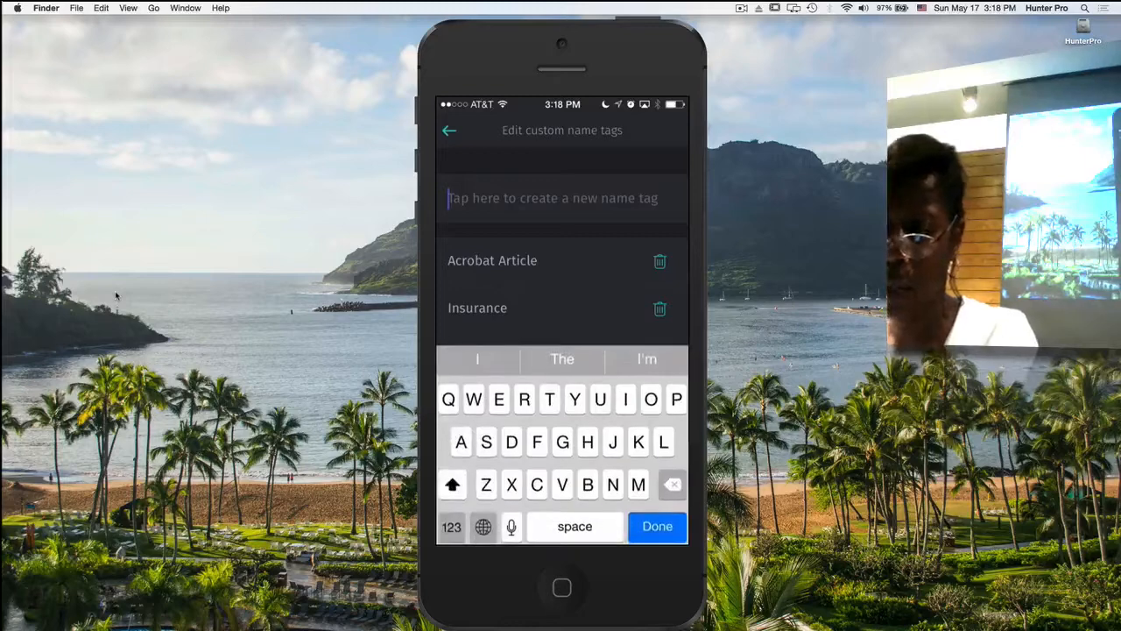
{"action": "type", "text": "R"}
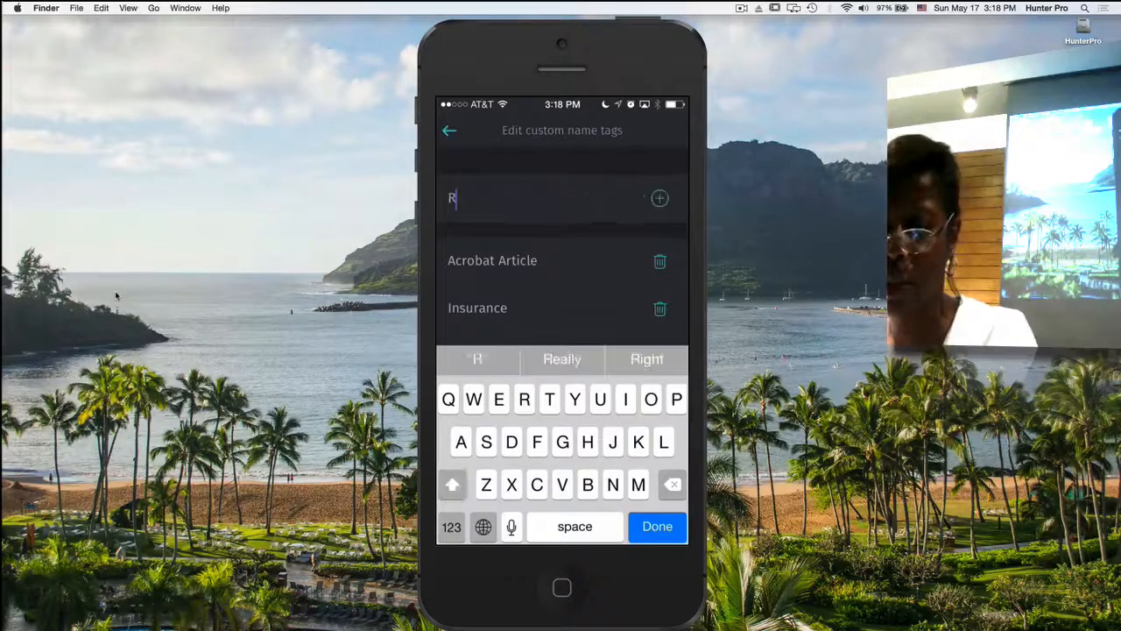
{"action": "type", "text": "rader"}
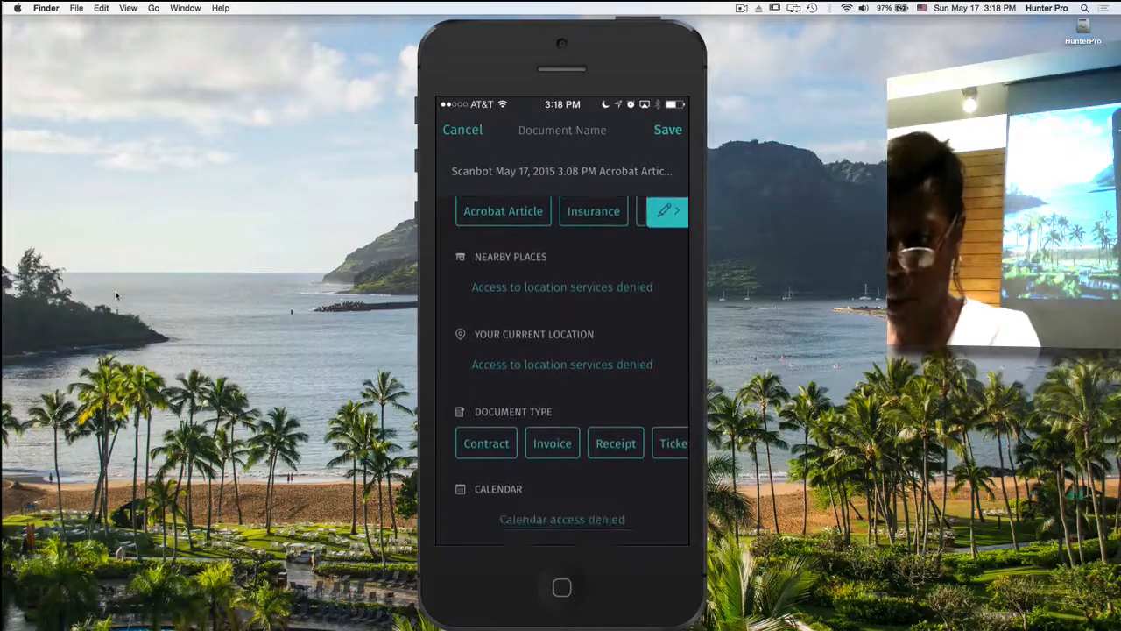
- Clear the document name and rebuild it from the Acrobat Article tag
{"action": "scroll", "scroll_direction": "down", "scroll_amount": 3}
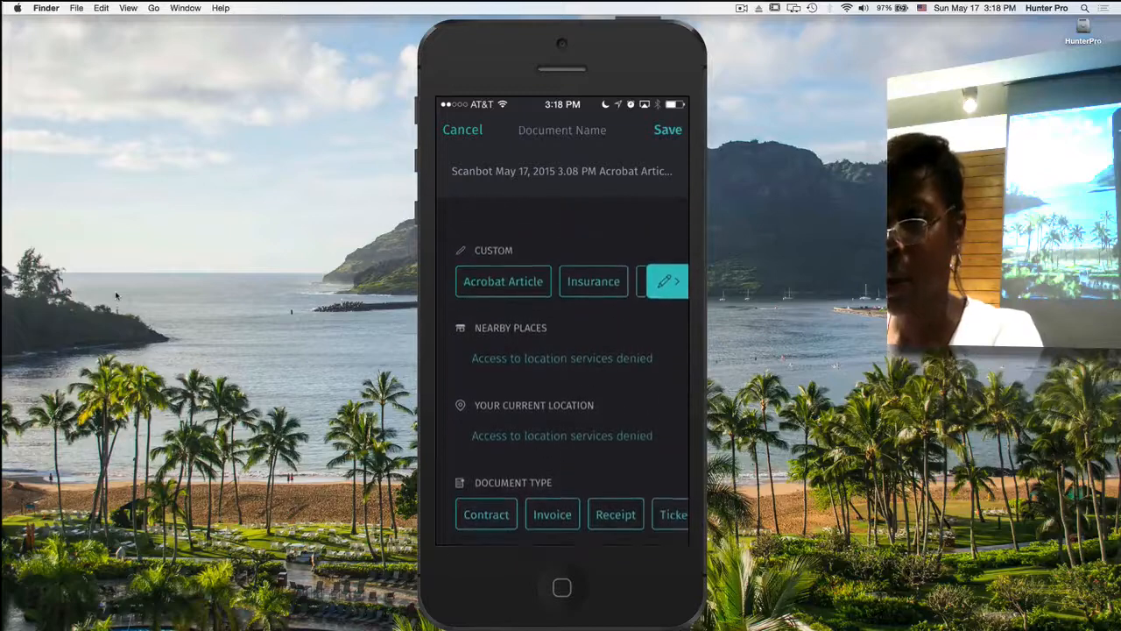
{"action": "left_click", "coordinate": [561, 172]}
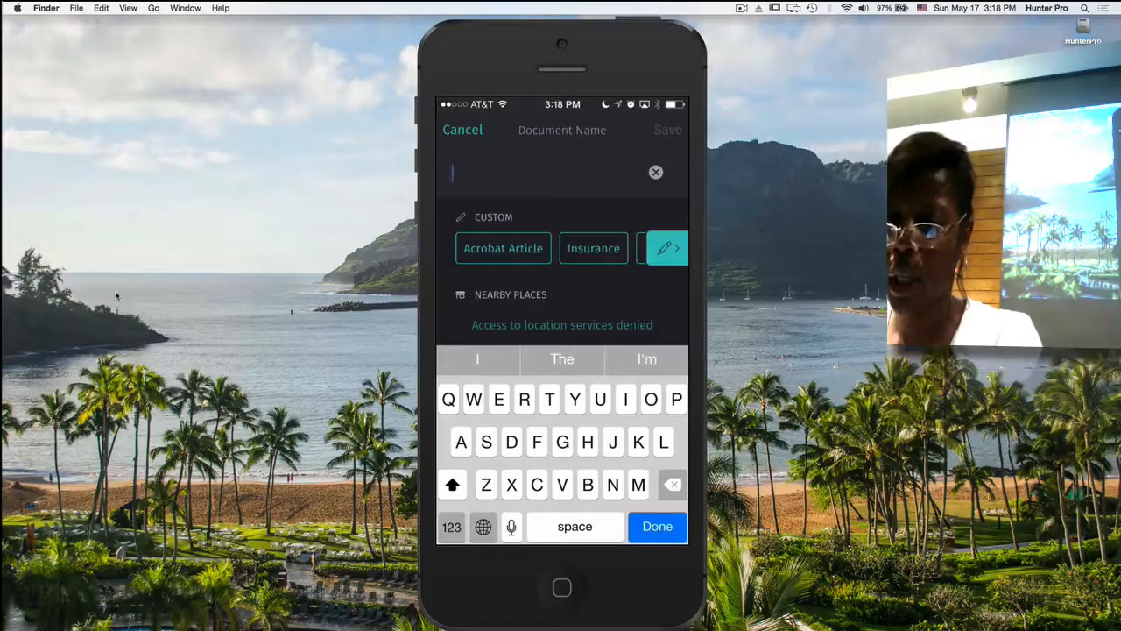
{"action": "left_click", "coordinate": [502, 248]}
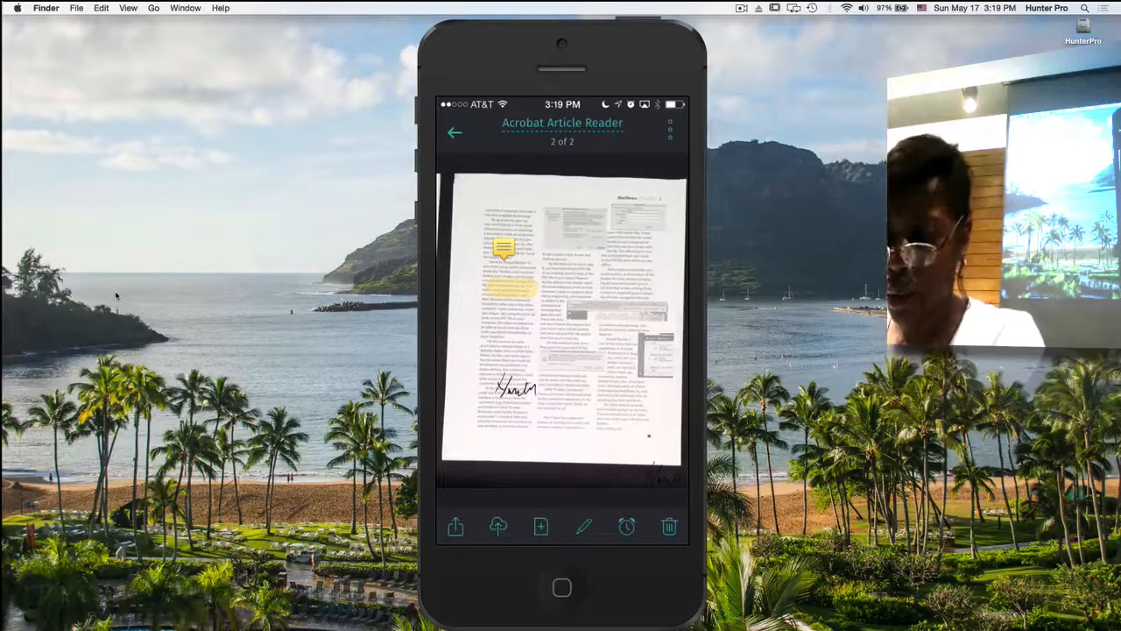
- Return to the documents list with Acrobat Article Reader now at the top
{"action": "left_click", "coordinate": [455, 133]}
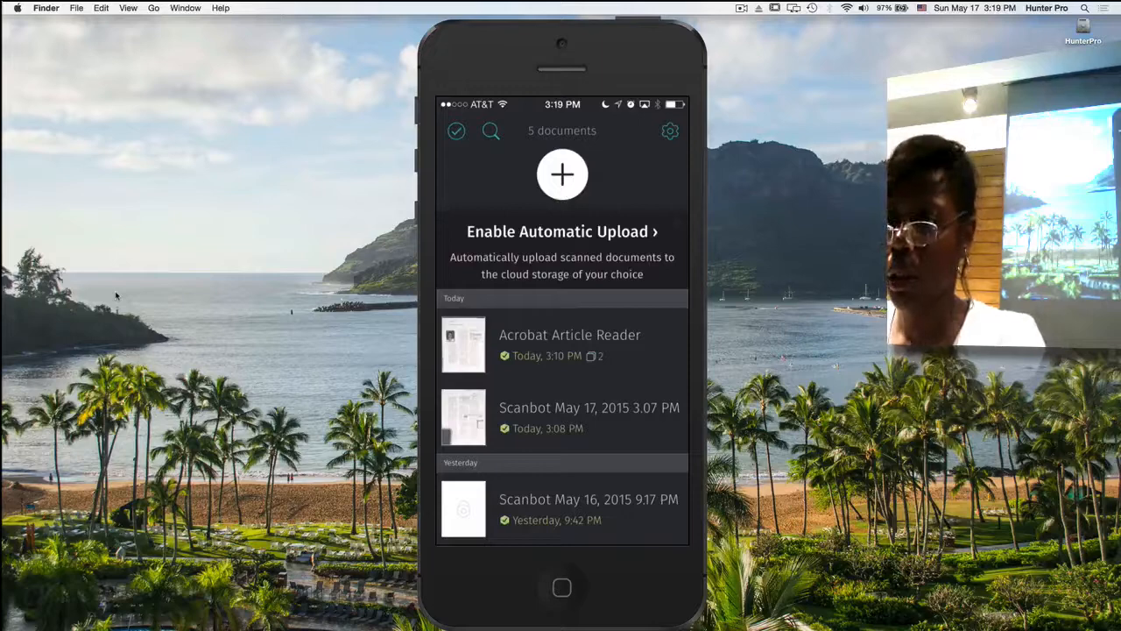
{"action": "left_click", "coordinate": [560, 175]}
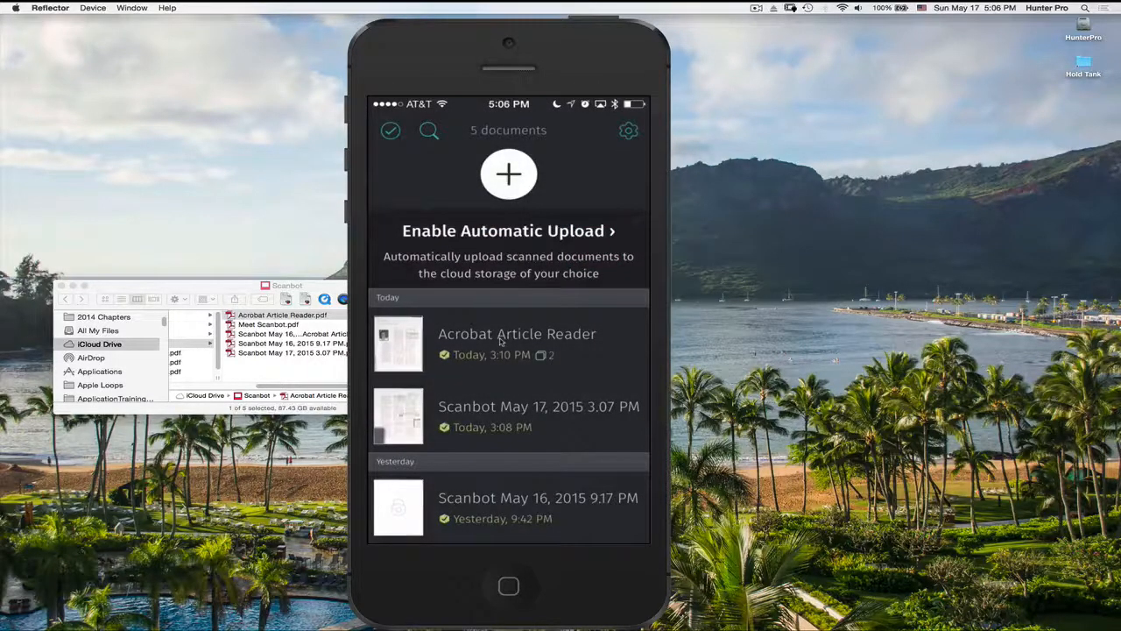
- Reopen Acrobat Article Reader and show its recognized text as a readable passage
{"action": "left_click", "coordinate": [517, 342]}
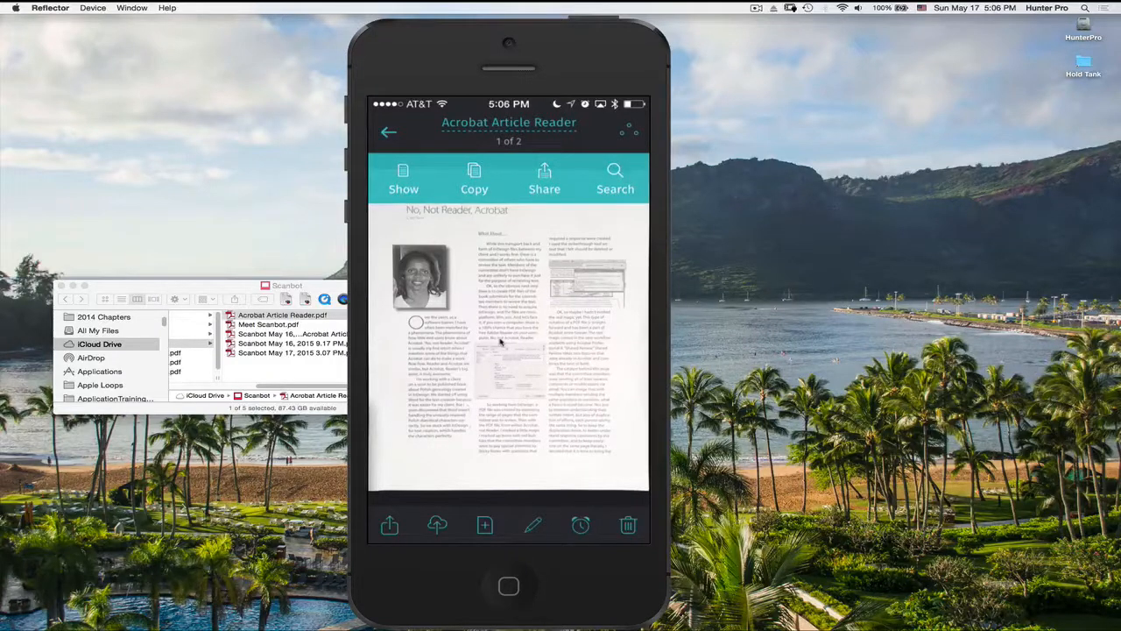
{"action": "left_click", "coordinate": [403, 178]}
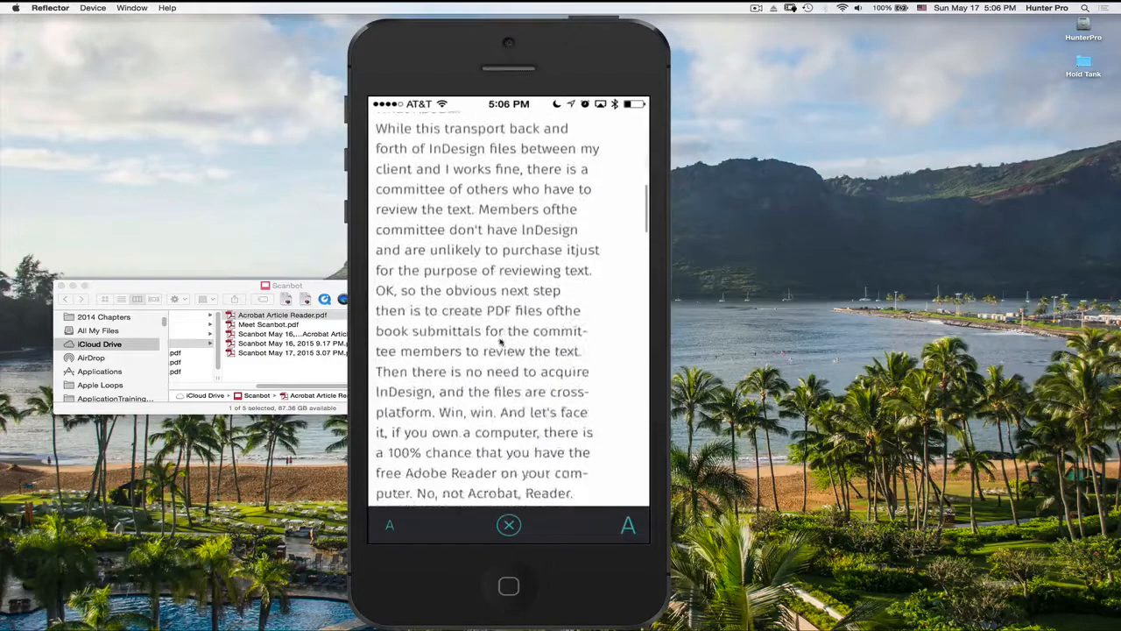
- Select and copy the opening paragraph of the extracted text, then go back to scanned page 1 of 2
{"action": "scroll", "scroll_direction": "down", "scroll_amount": 3}
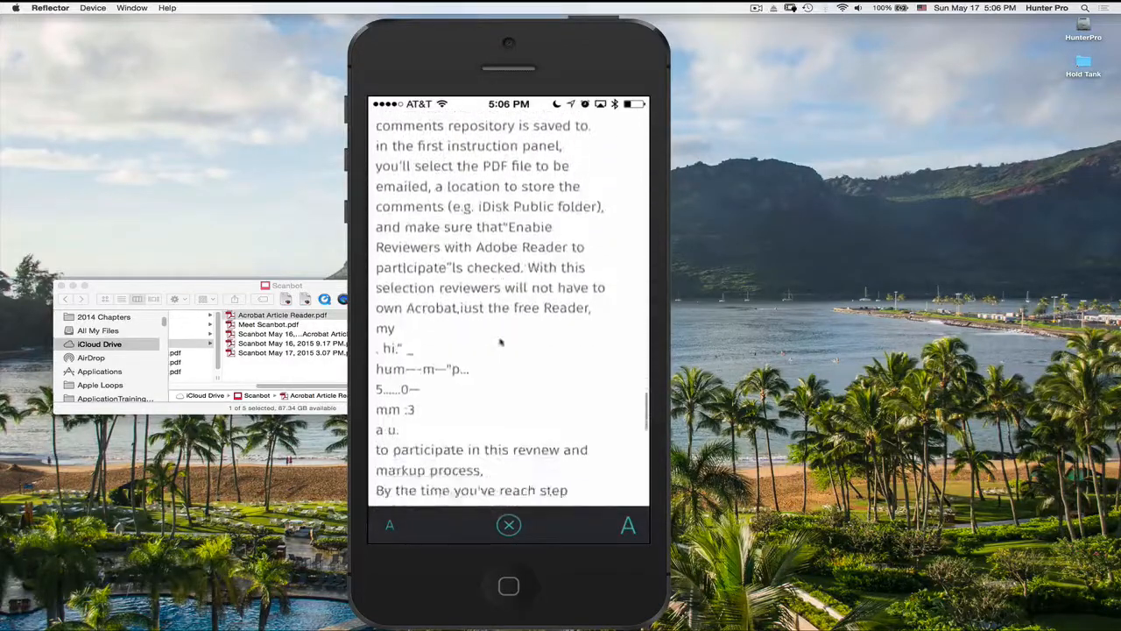
{"action": "scroll", "scroll_direction": "down", "scroll_amount": 3}
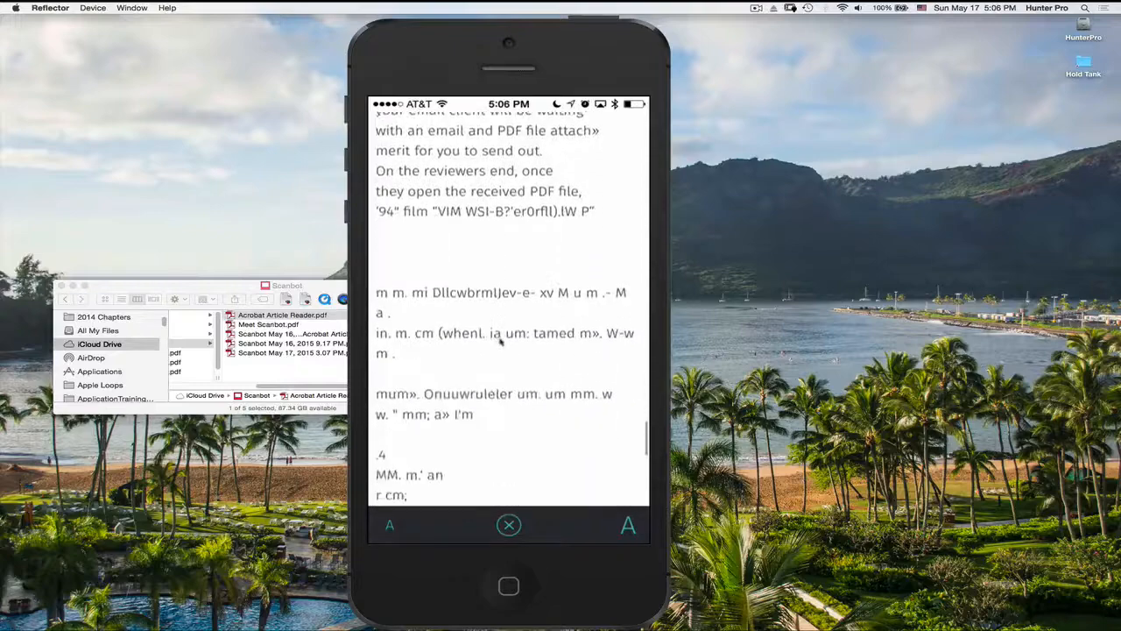
{"action": "scroll", "scroll_direction": "down", "scroll_amount": 3}
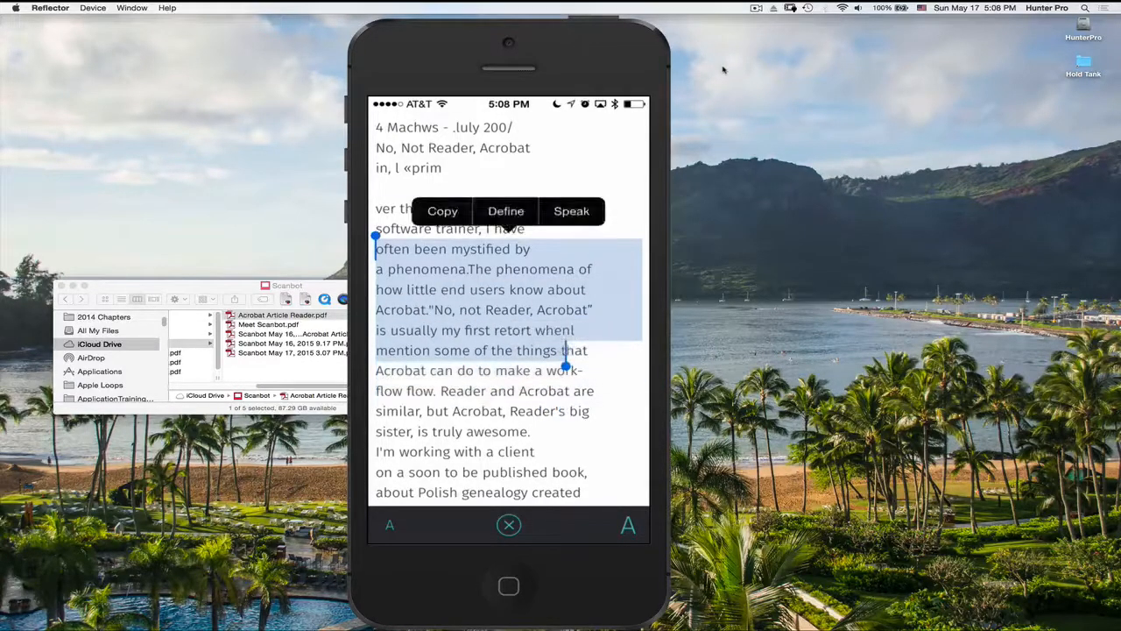
{"action": "left_click_drag", "start_coordinate": [564, 368], "coordinate": [575, 329]}
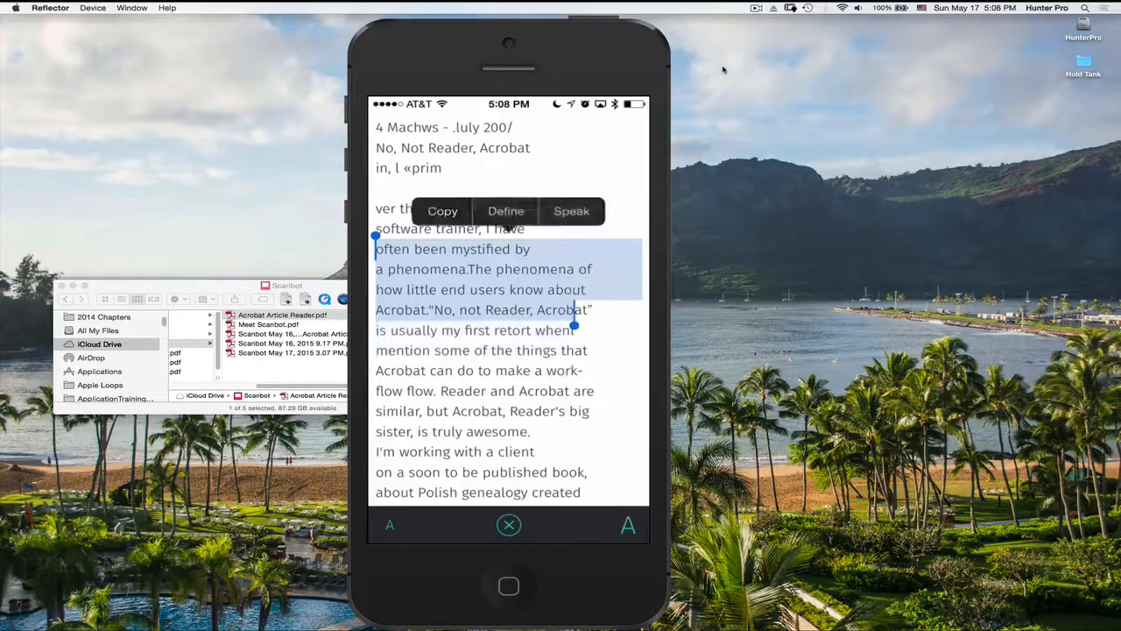
{"action": "left_click", "coordinate": [571, 211]}
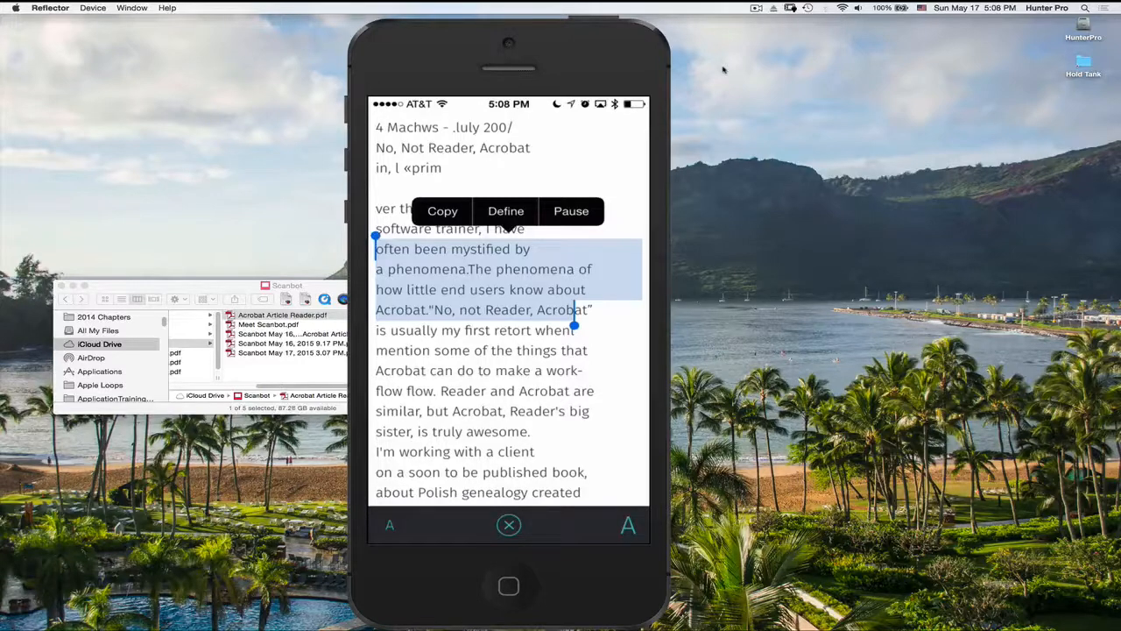
{"action": "left_click", "coordinate": [571, 210]}
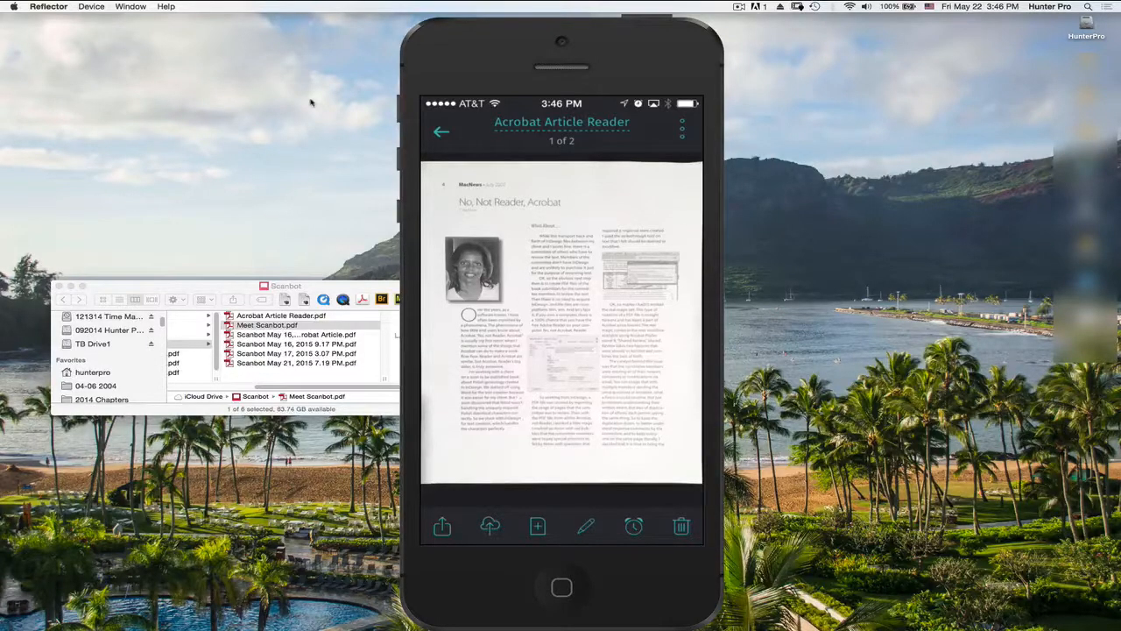
- Pin a yellow note reading 'Test note' onto the scanned article page
{"action": "left_click", "coordinate": [585, 526]}
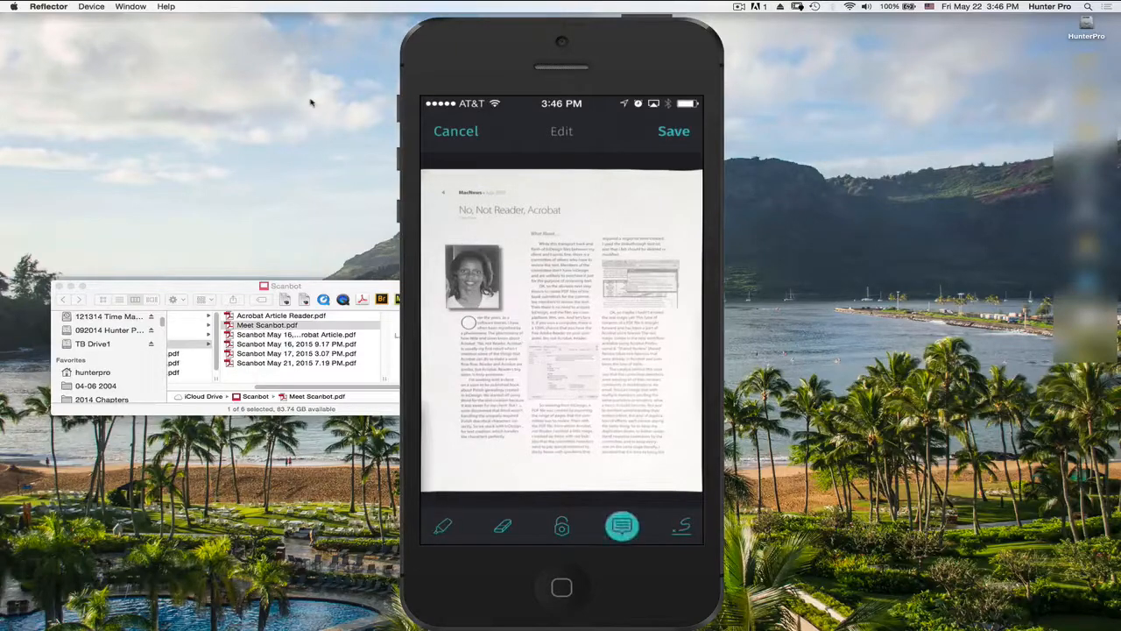
{"action": "left_click", "coordinate": [622, 526]}
{"action": "type", "text": "T"}
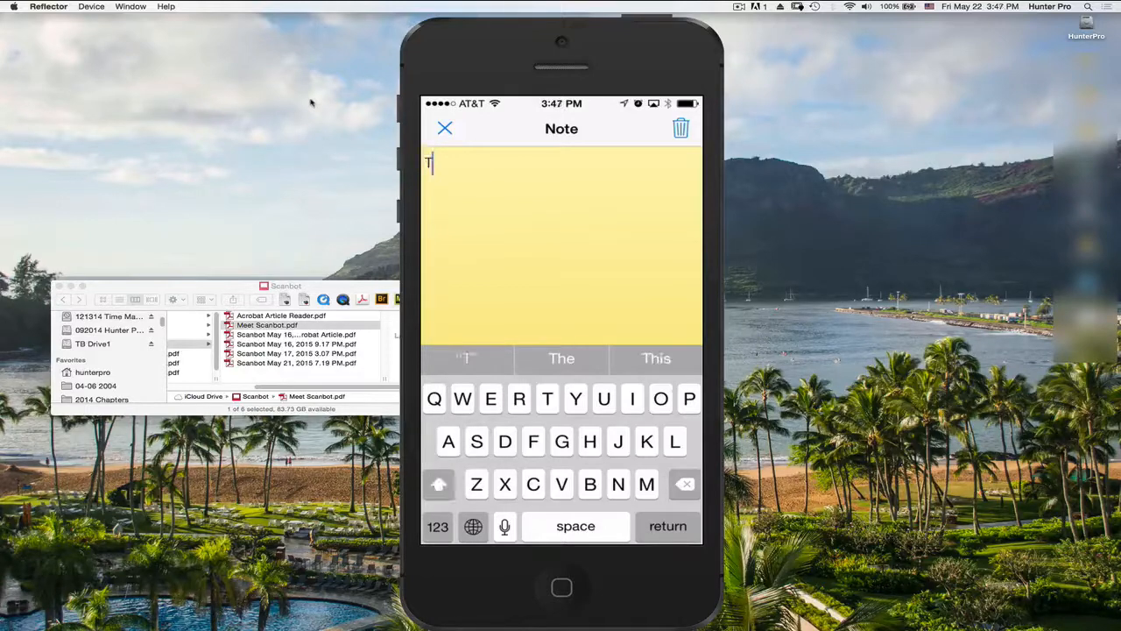
{"action": "type", "text": "est"}
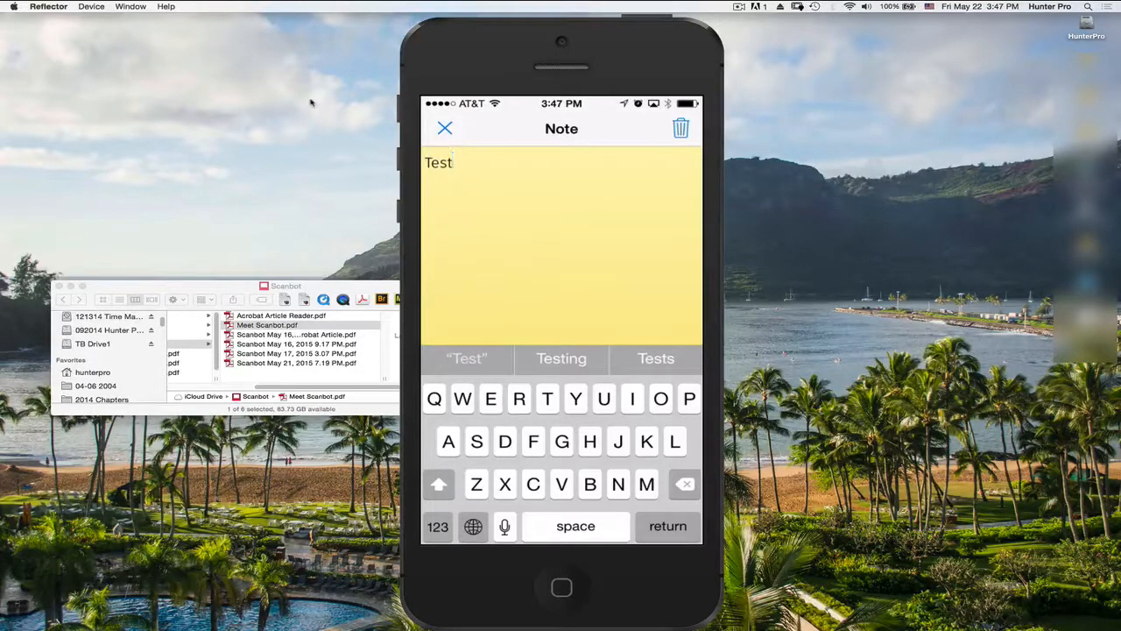
{"action": "type", "text": "note"}
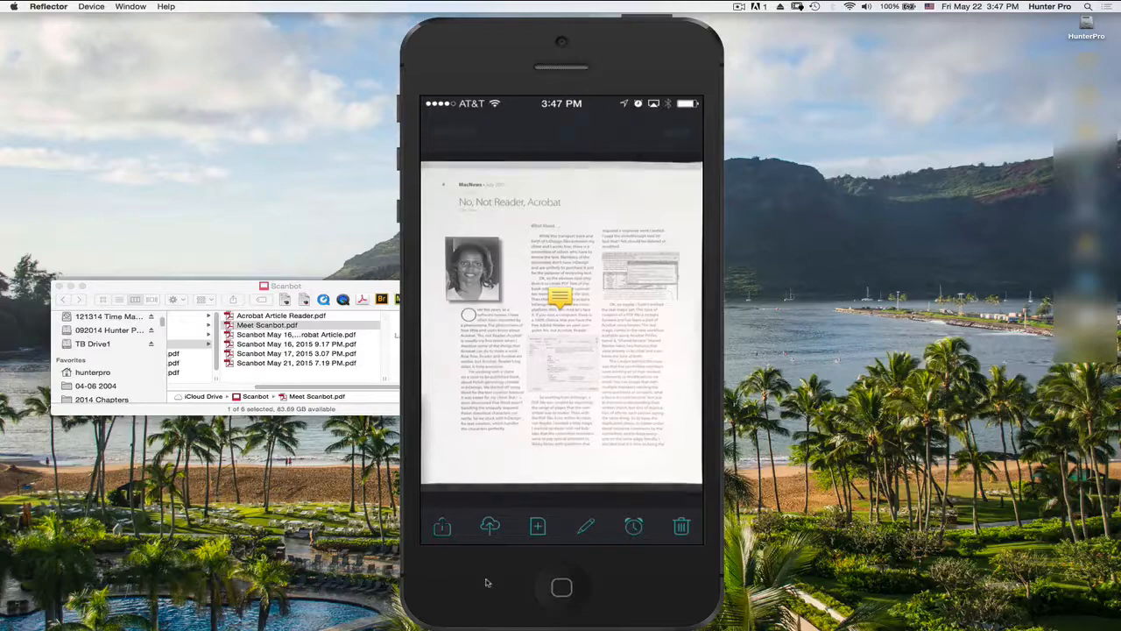
- Reach the empty password prompt for locking the Acrobat Article Reader document
{"action": "left_click", "coordinate": [585, 526]}
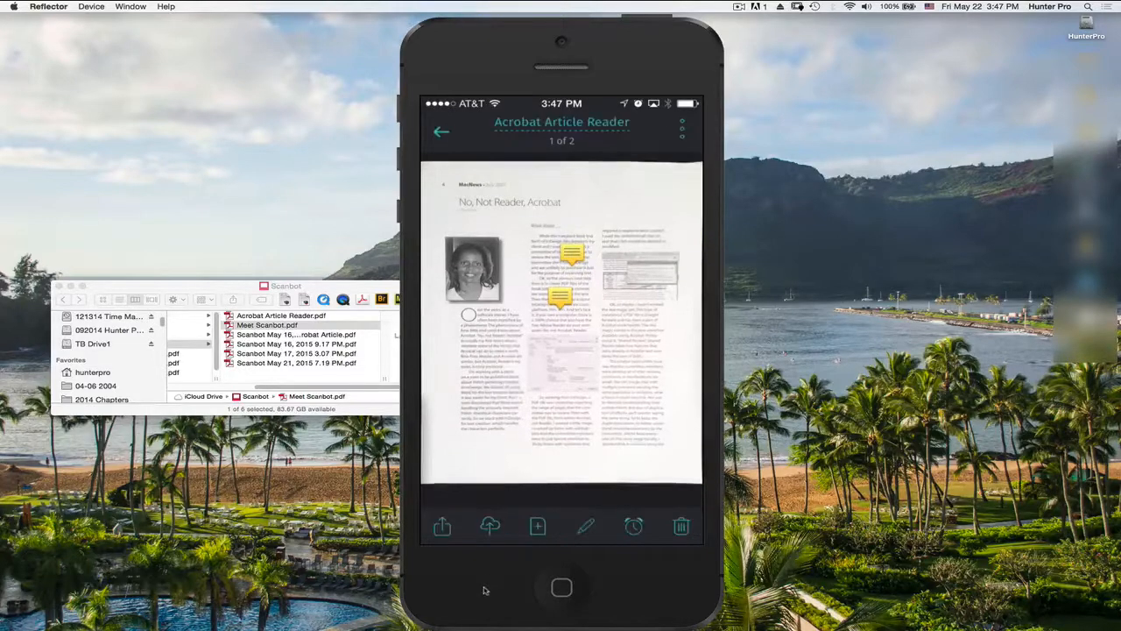
{"action": "left_click", "coordinate": [491, 526]}
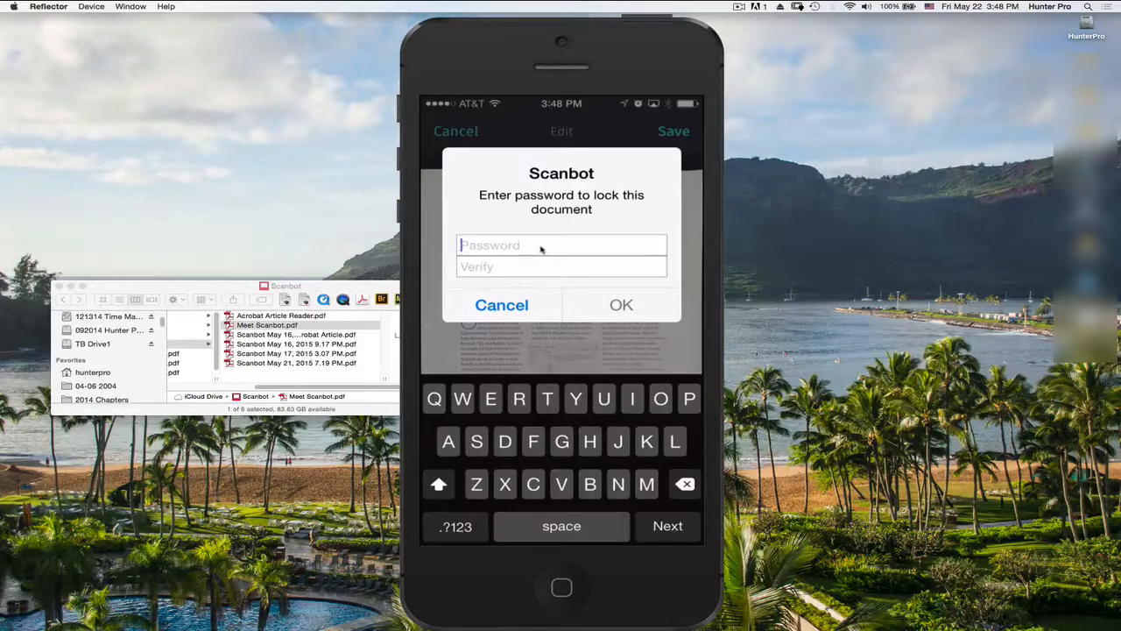
- Enter and confirm the document password and save, reaching the annotation-loss warning
{"action": "type", "text": "r"}
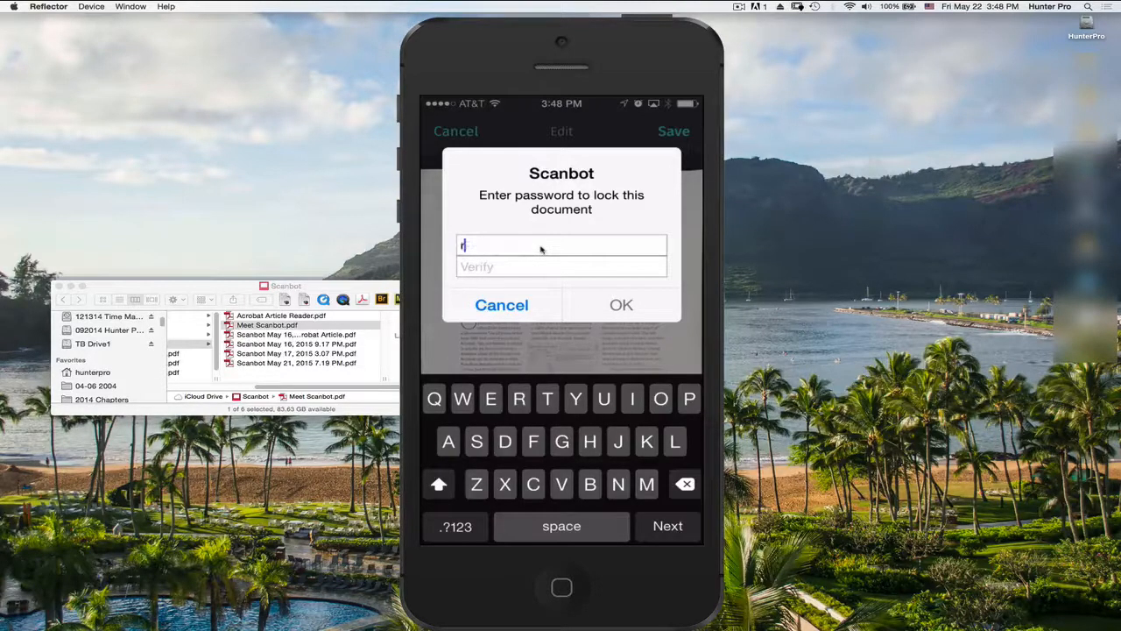
{"action": "type", "text": "d"}
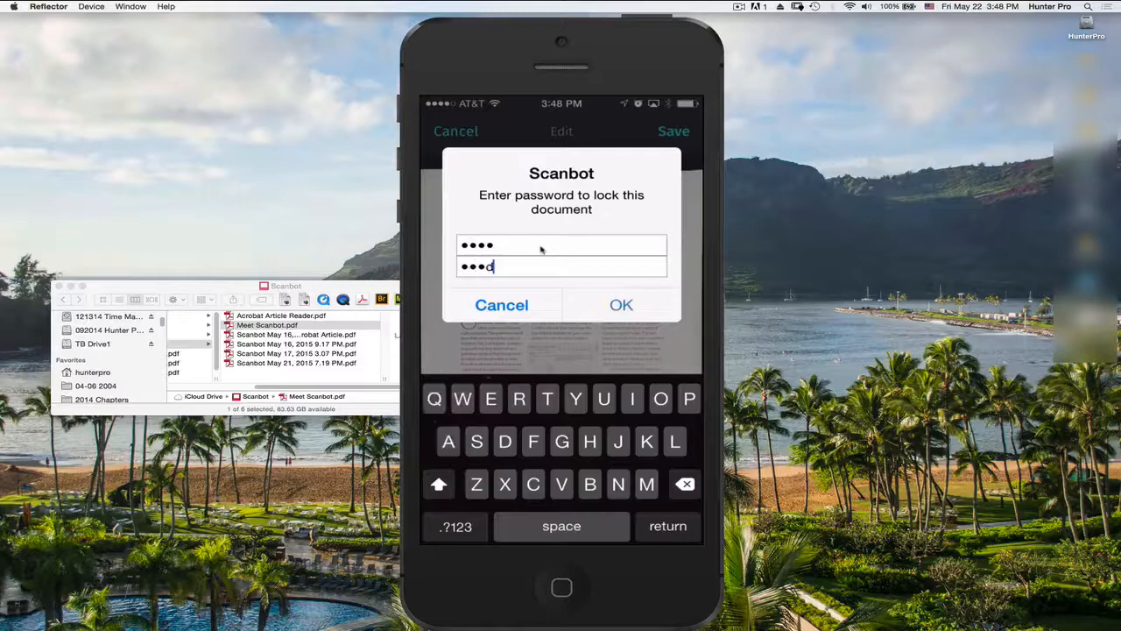
{"action": "type", "text": "d"}
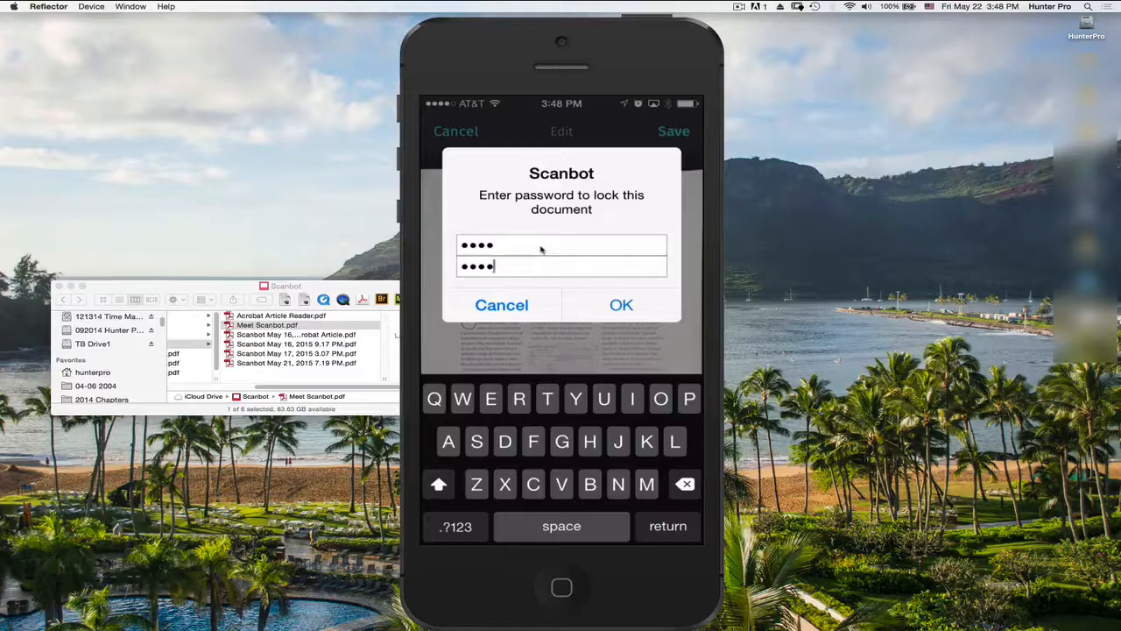
{"action": "left_click", "coordinate": [621, 305]}
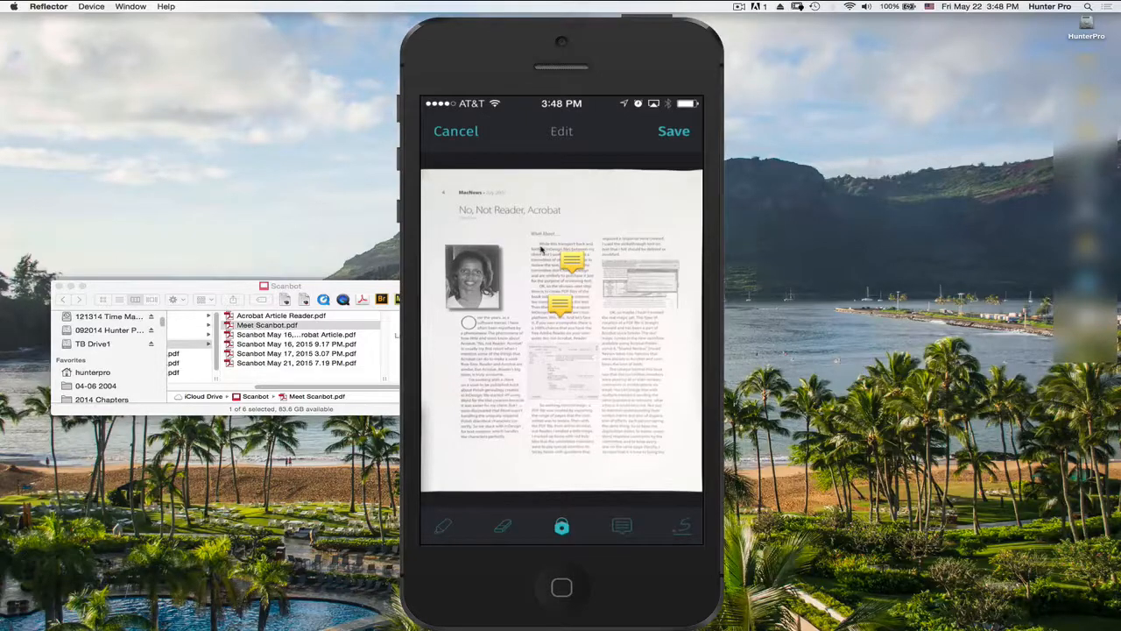
{"action": "left_click", "coordinate": [561, 526]}
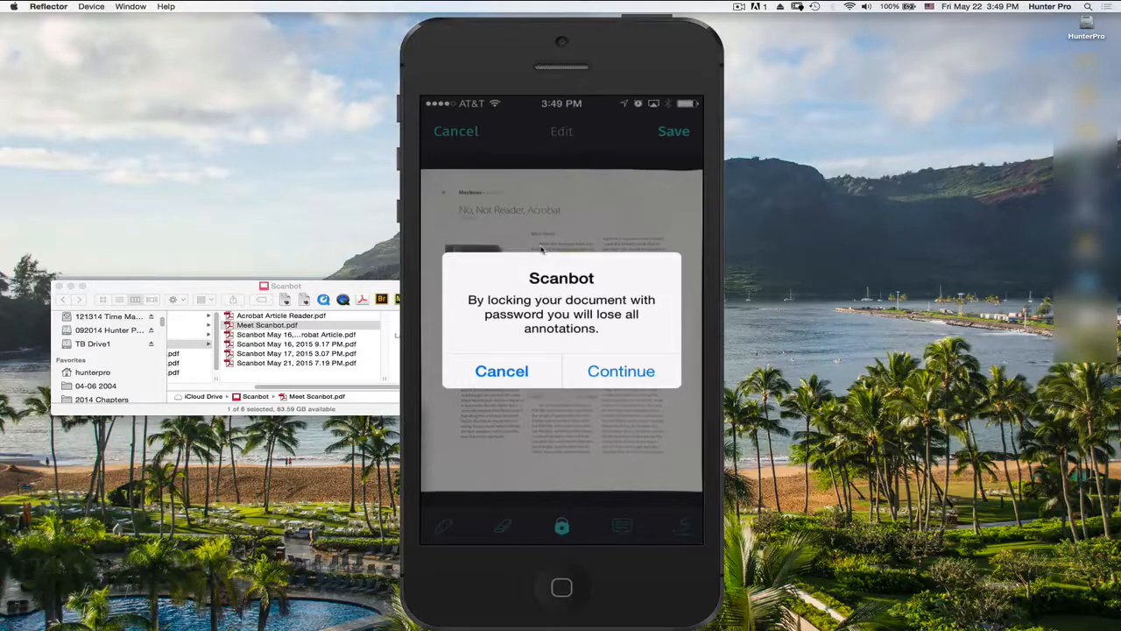
- Accept losing annotations to lock the article, verify it opens asking for the password, then leave it
{"action": "left_click", "coordinate": [621, 372]}
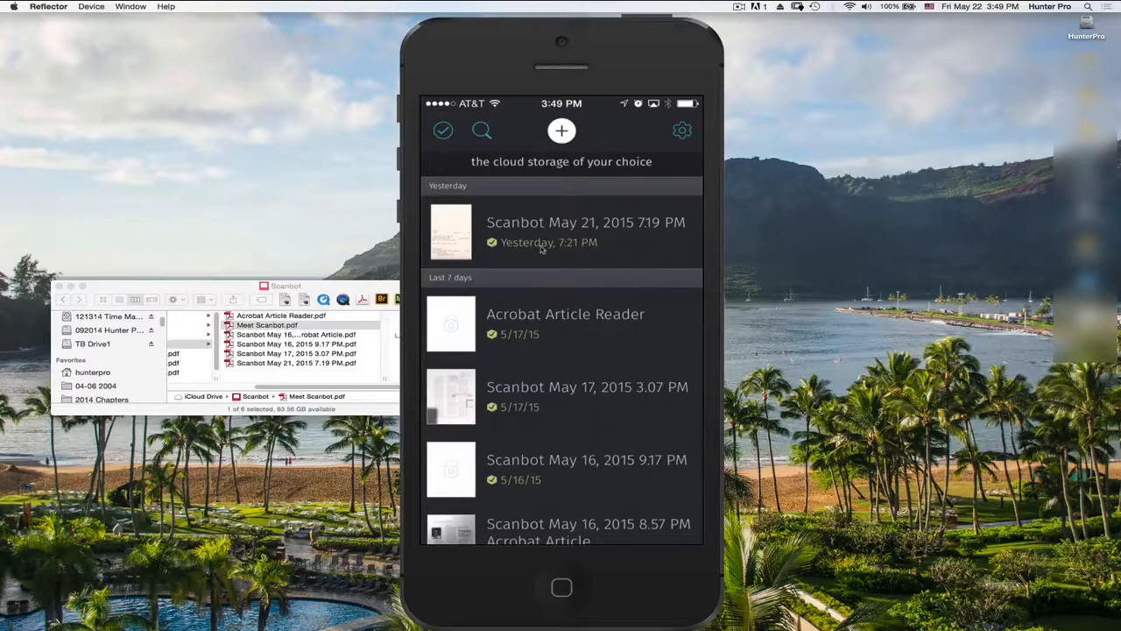
{"action": "left_click", "coordinate": [564, 314]}
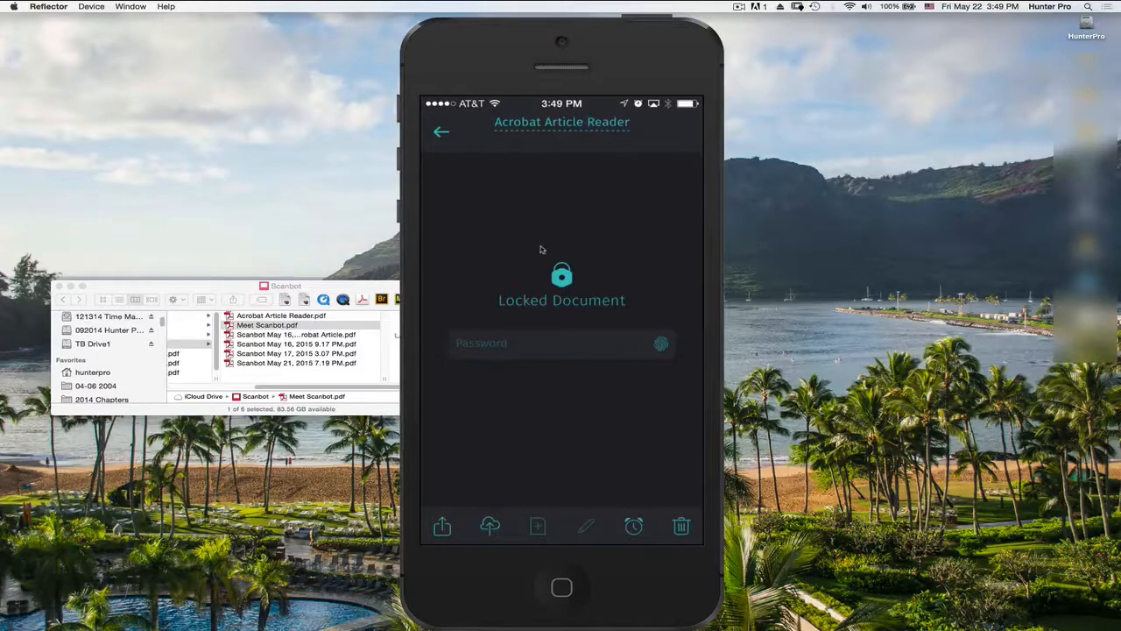
{"action": "left_click", "coordinate": [561, 342]}
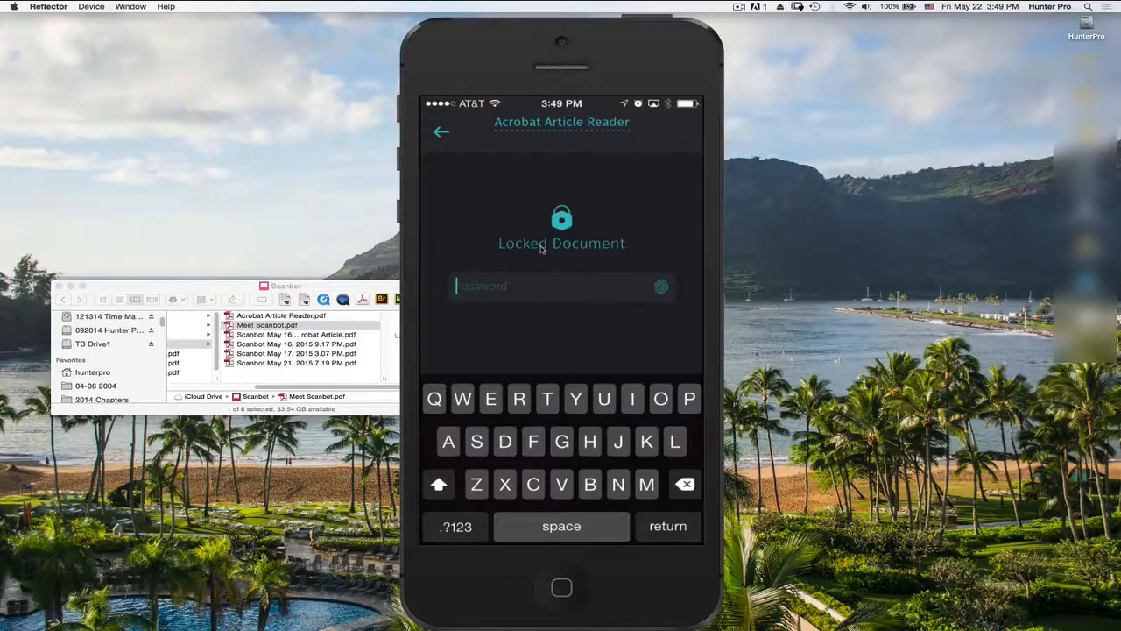
{"action": "left_click", "coordinate": [441, 131]}
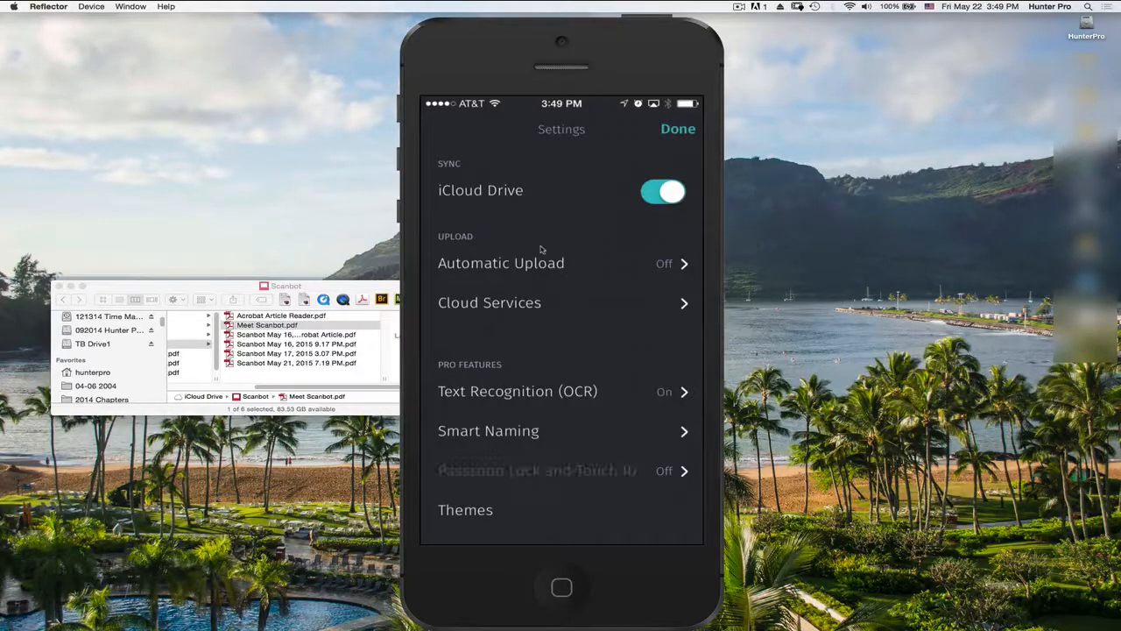
- Enable passcode lock with Touch ID, set a new passcode twice, and leave auto-lock at 1 minute
{"action": "left_click", "coordinate": [536, 469]}
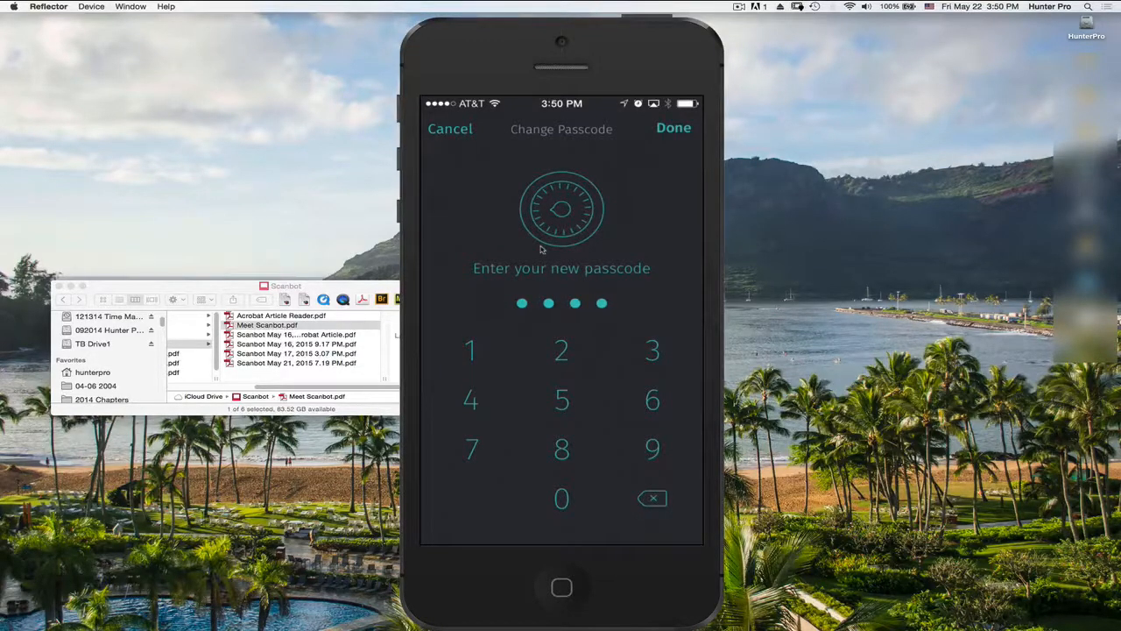
{"action": "left_click", "coordinate": [469, 350]}
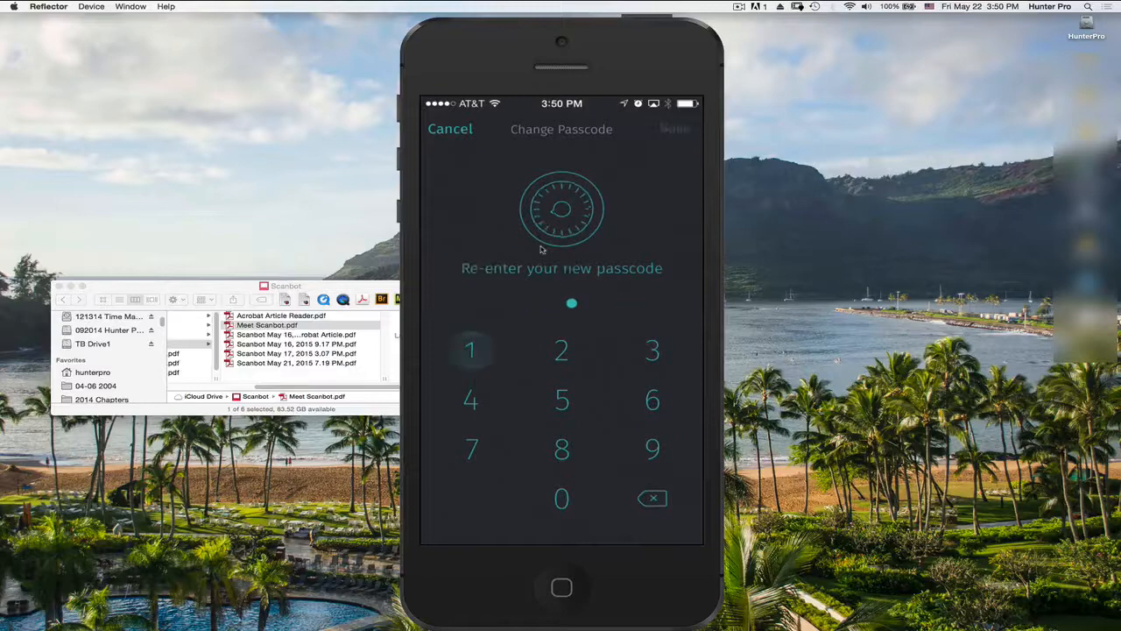
{"action": "left_click", "coordinate": [469, 350]}
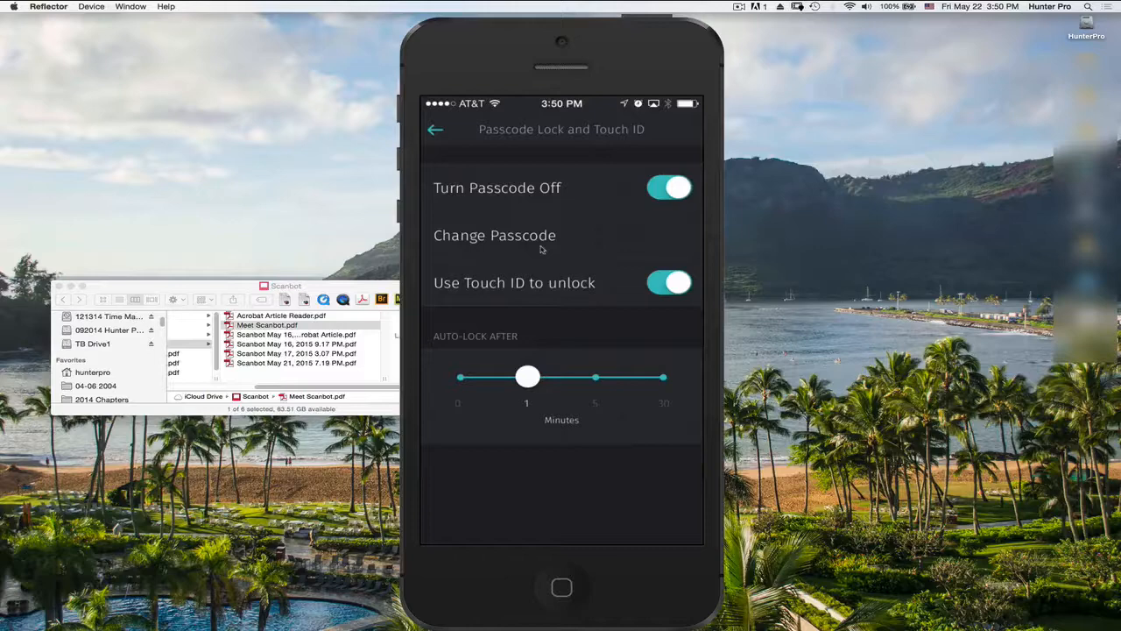
{"action": "left_click_drag", "start_coordinate": [528, 377], "coordinate": [596, 376]}
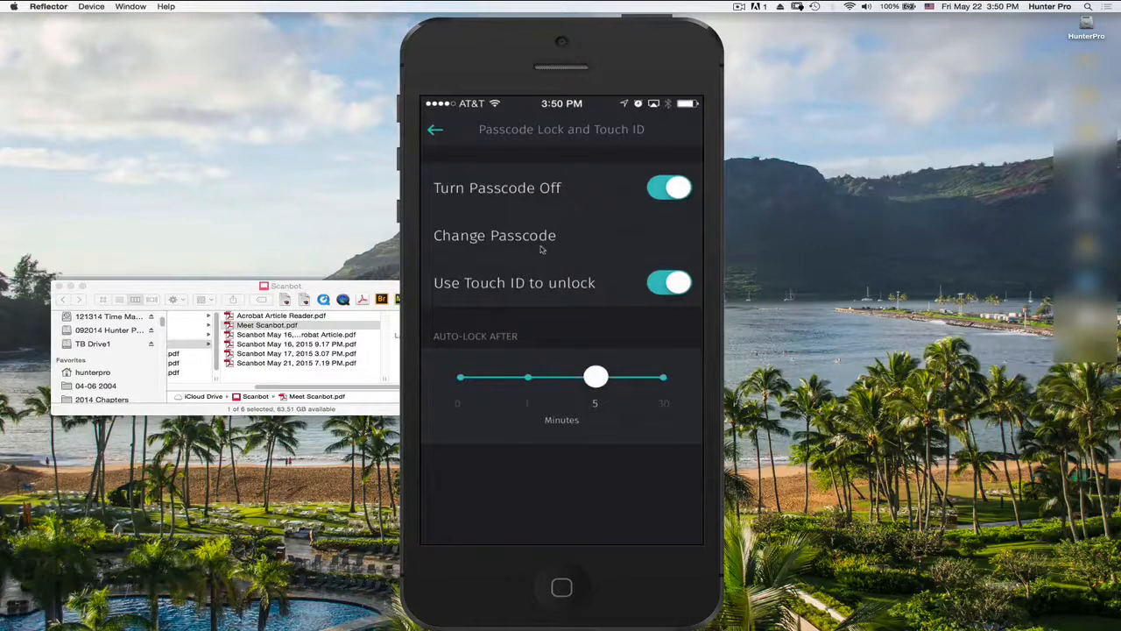
{"action": "left_click_drag", "start_coordinate": [596, 376], "coordinate": [526, 376]}
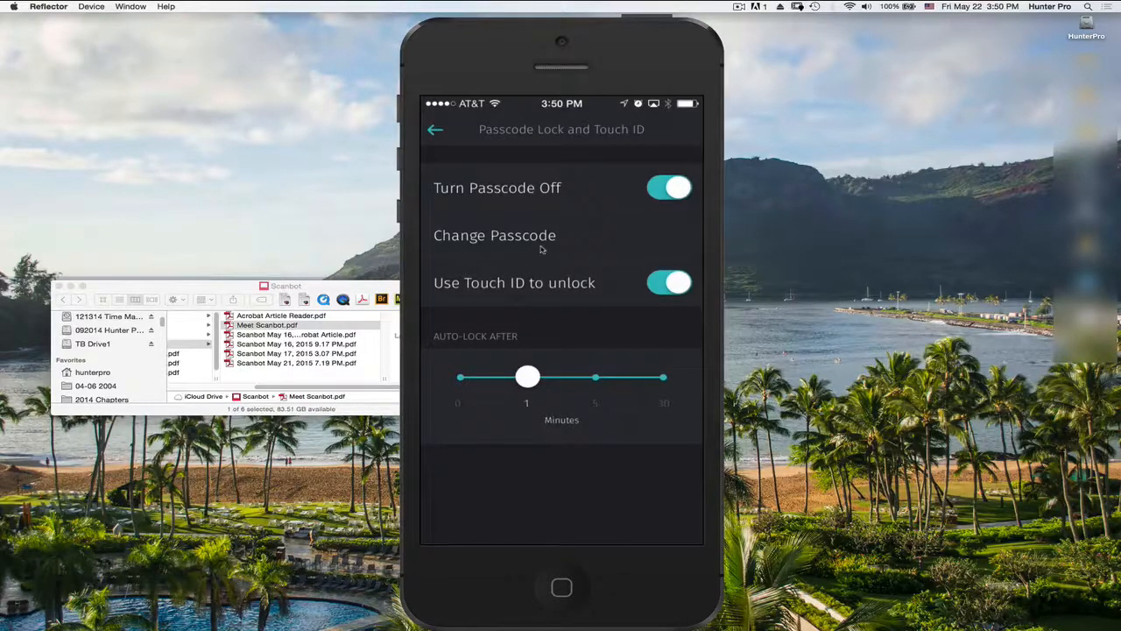